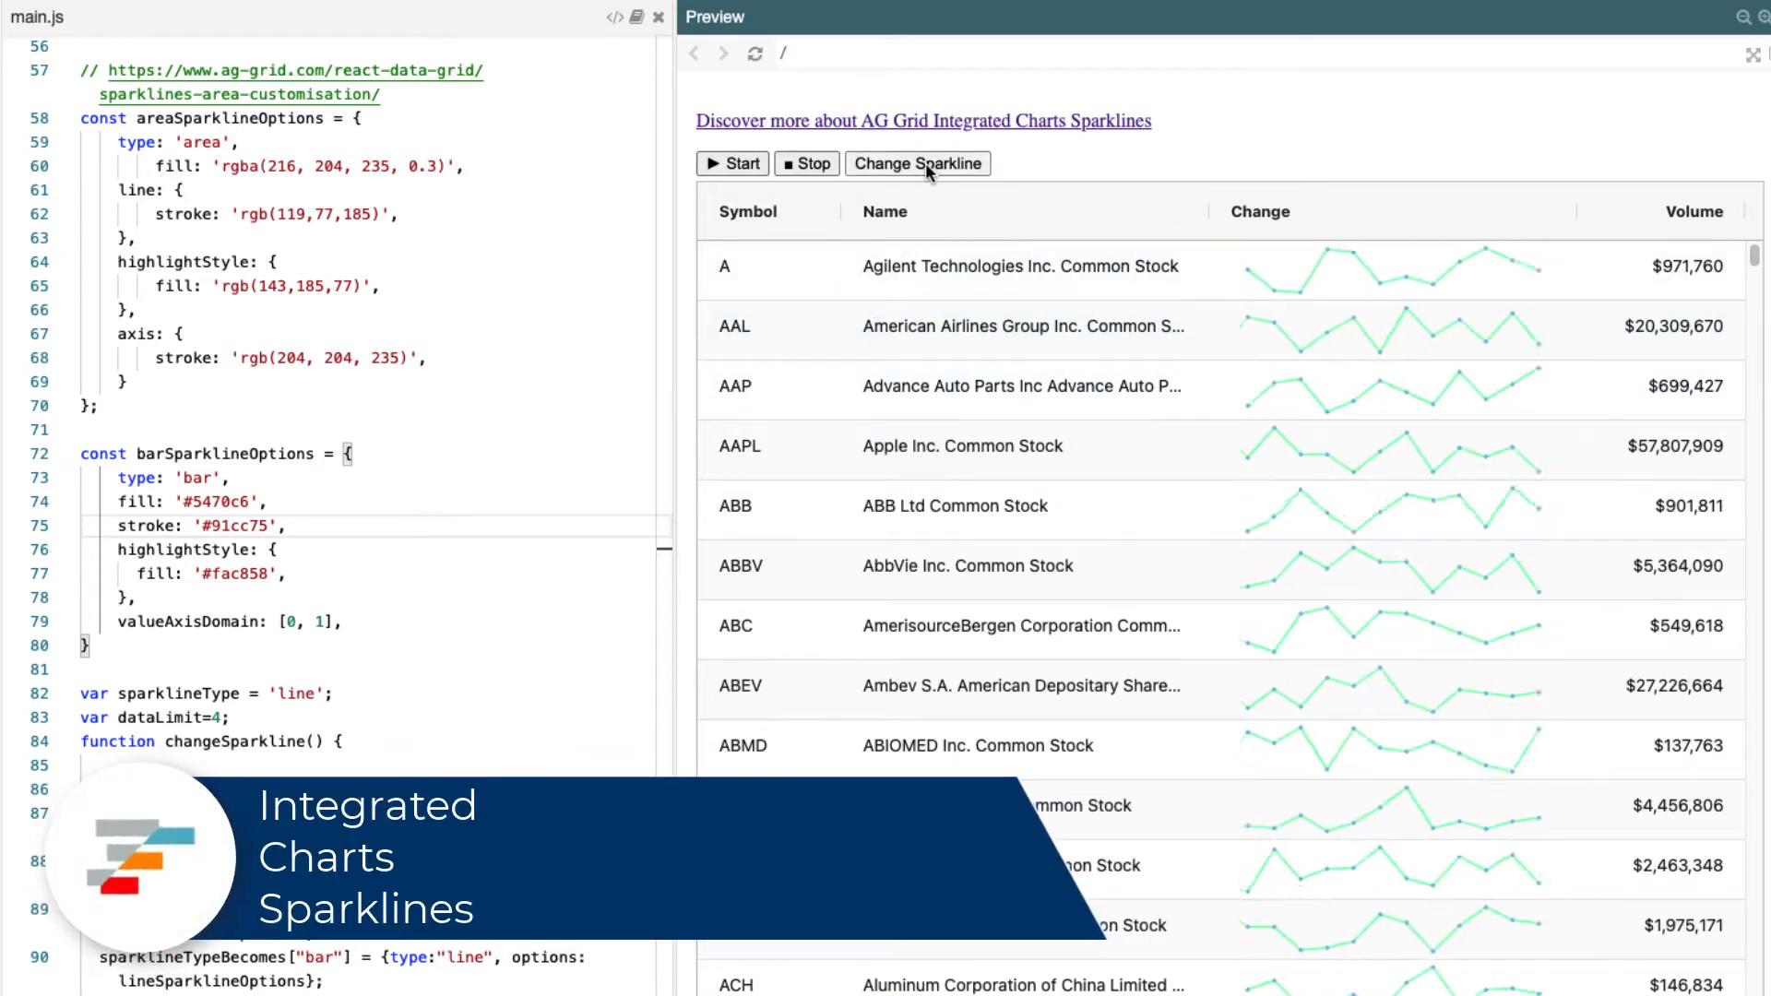
Step: Cycle the Change column through three sparkline types, ending back on line sparklines
click(917, 164)
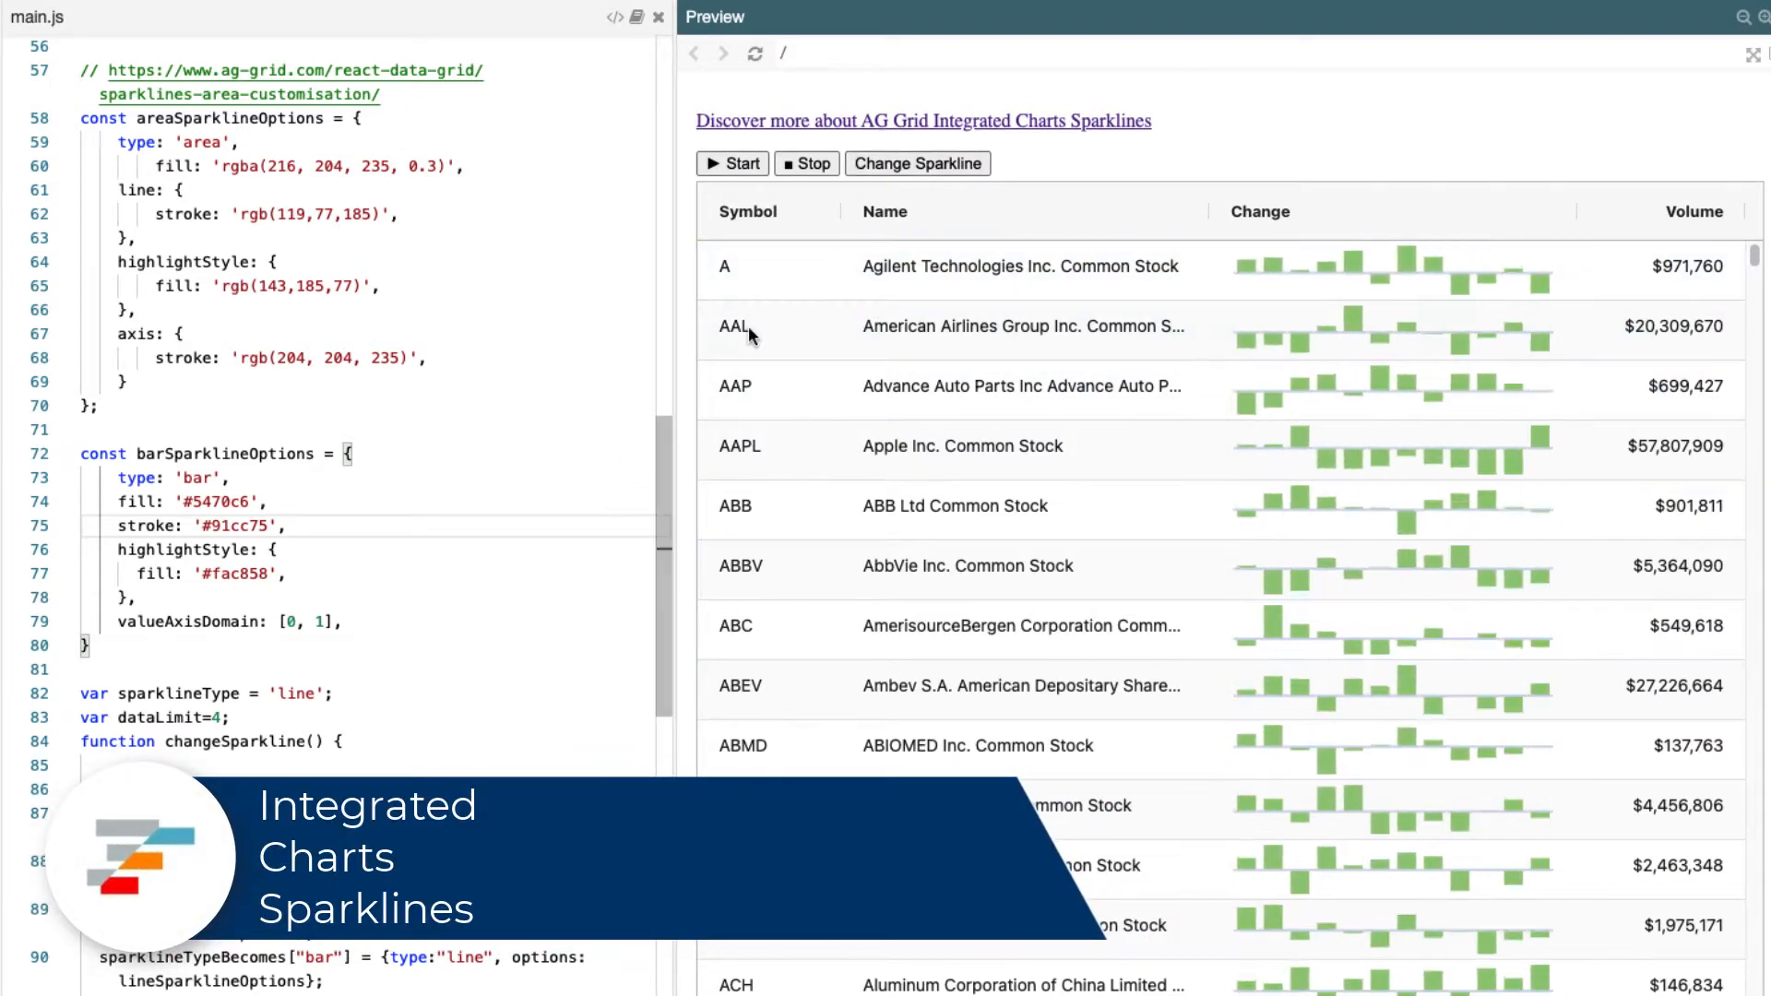
click(917, 164)
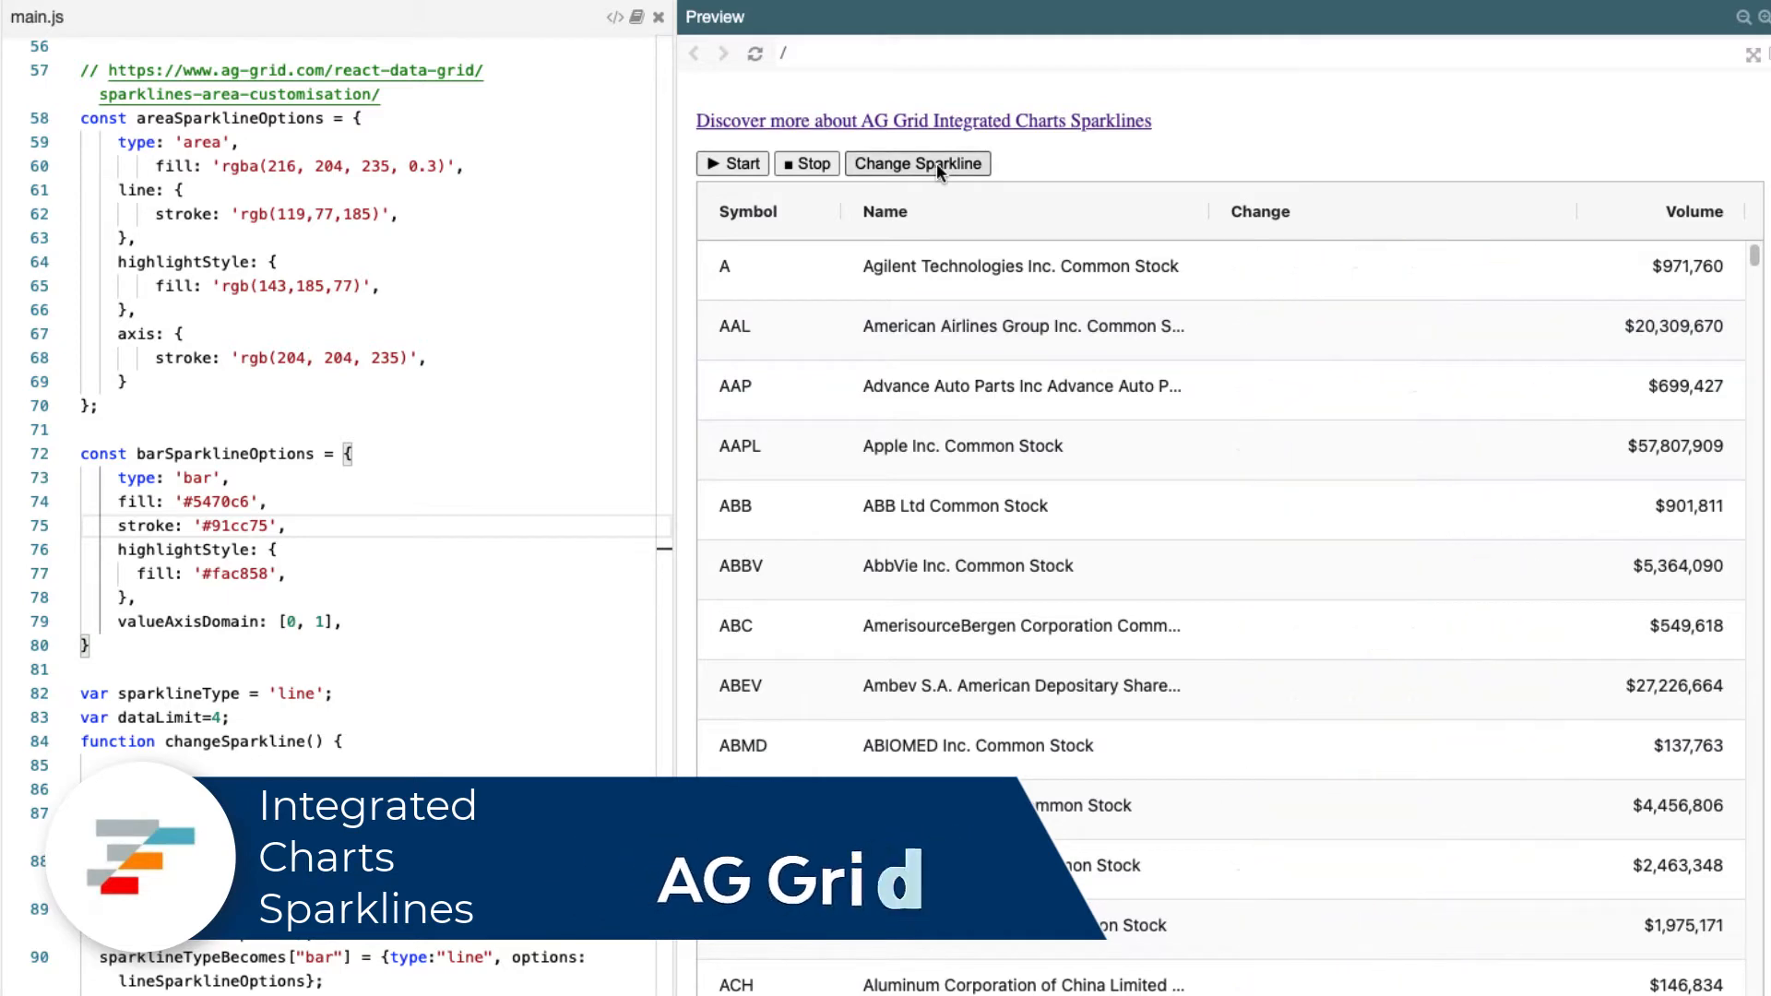
click(917, 165)
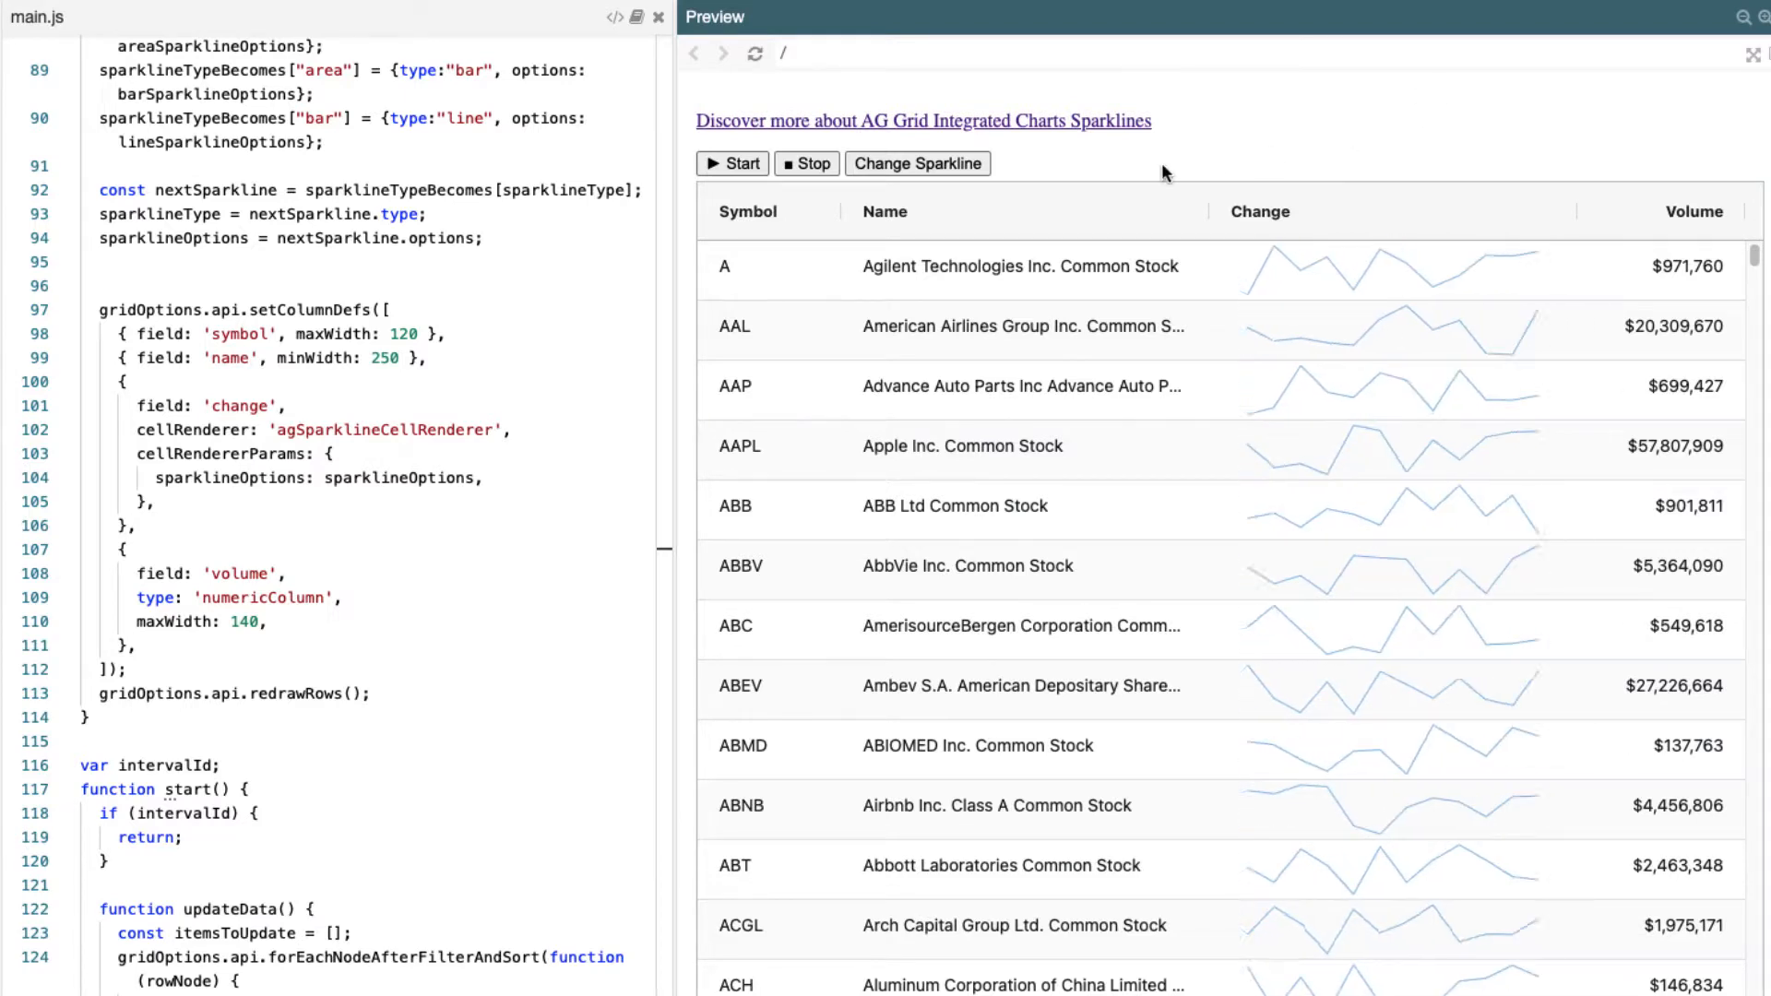
Step: Step the Change column through column, area and bar, then back to green line sparklines with markers
click(917, 165)
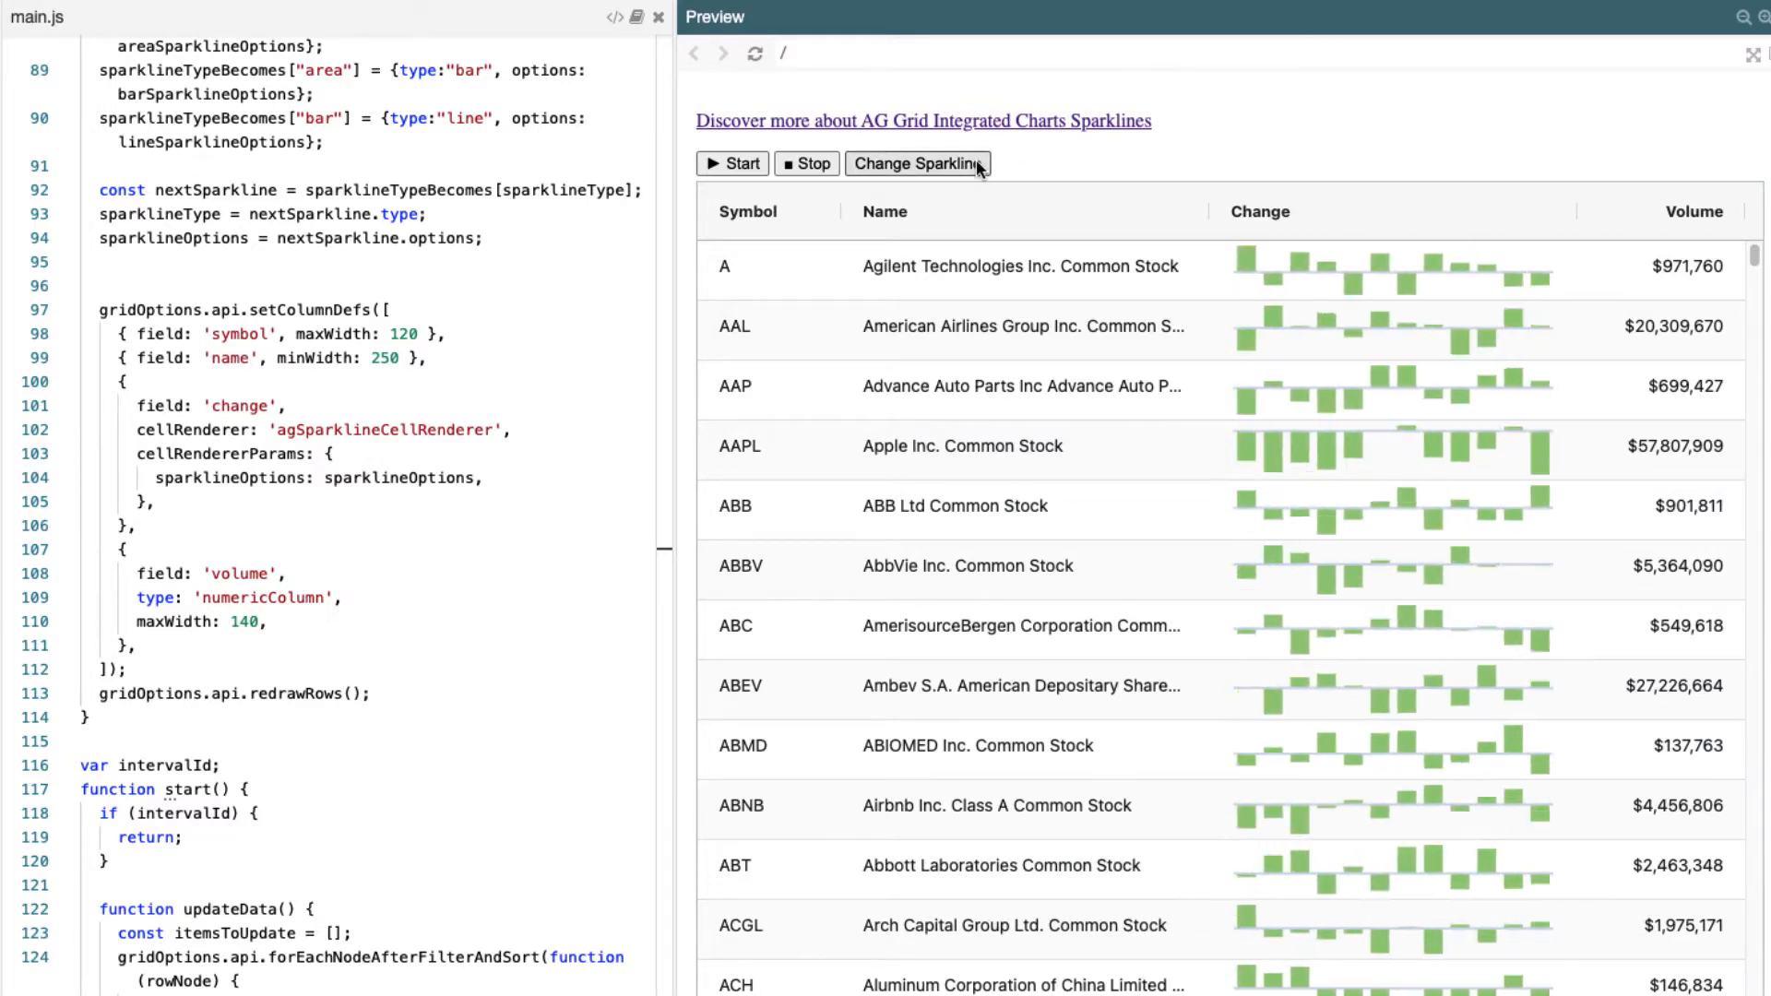
click(917, 164)
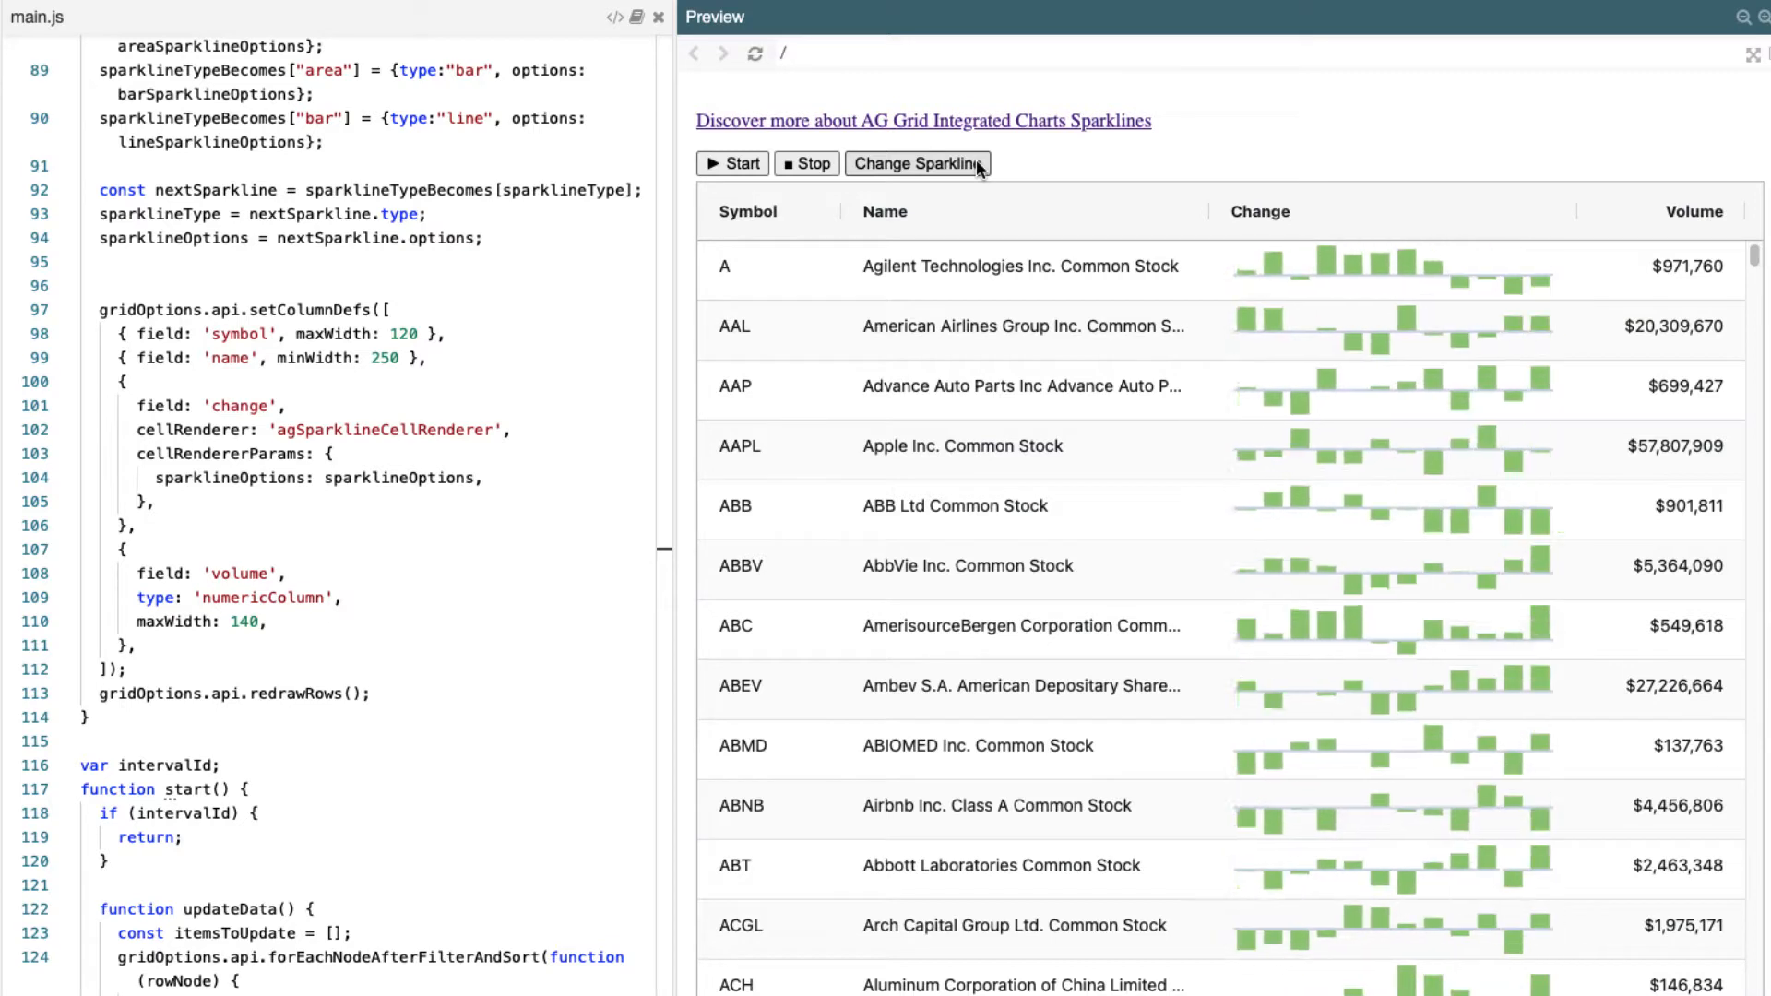
click(916, 164)
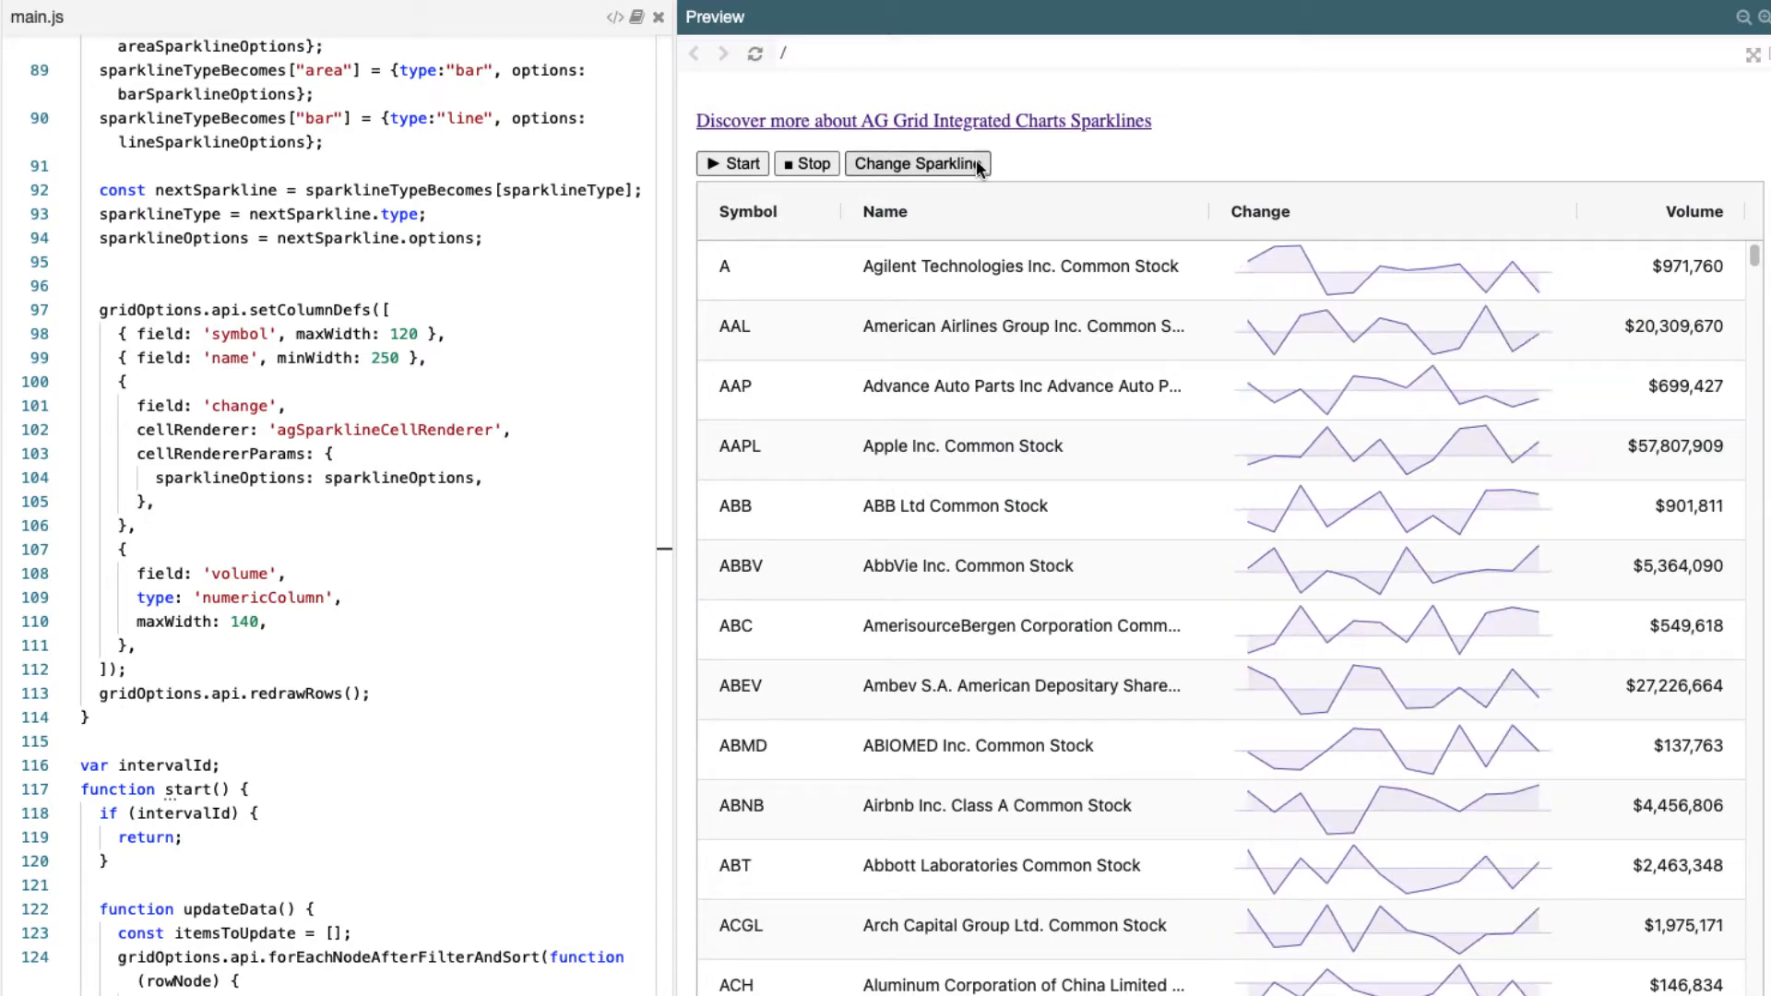
click(916, 164)
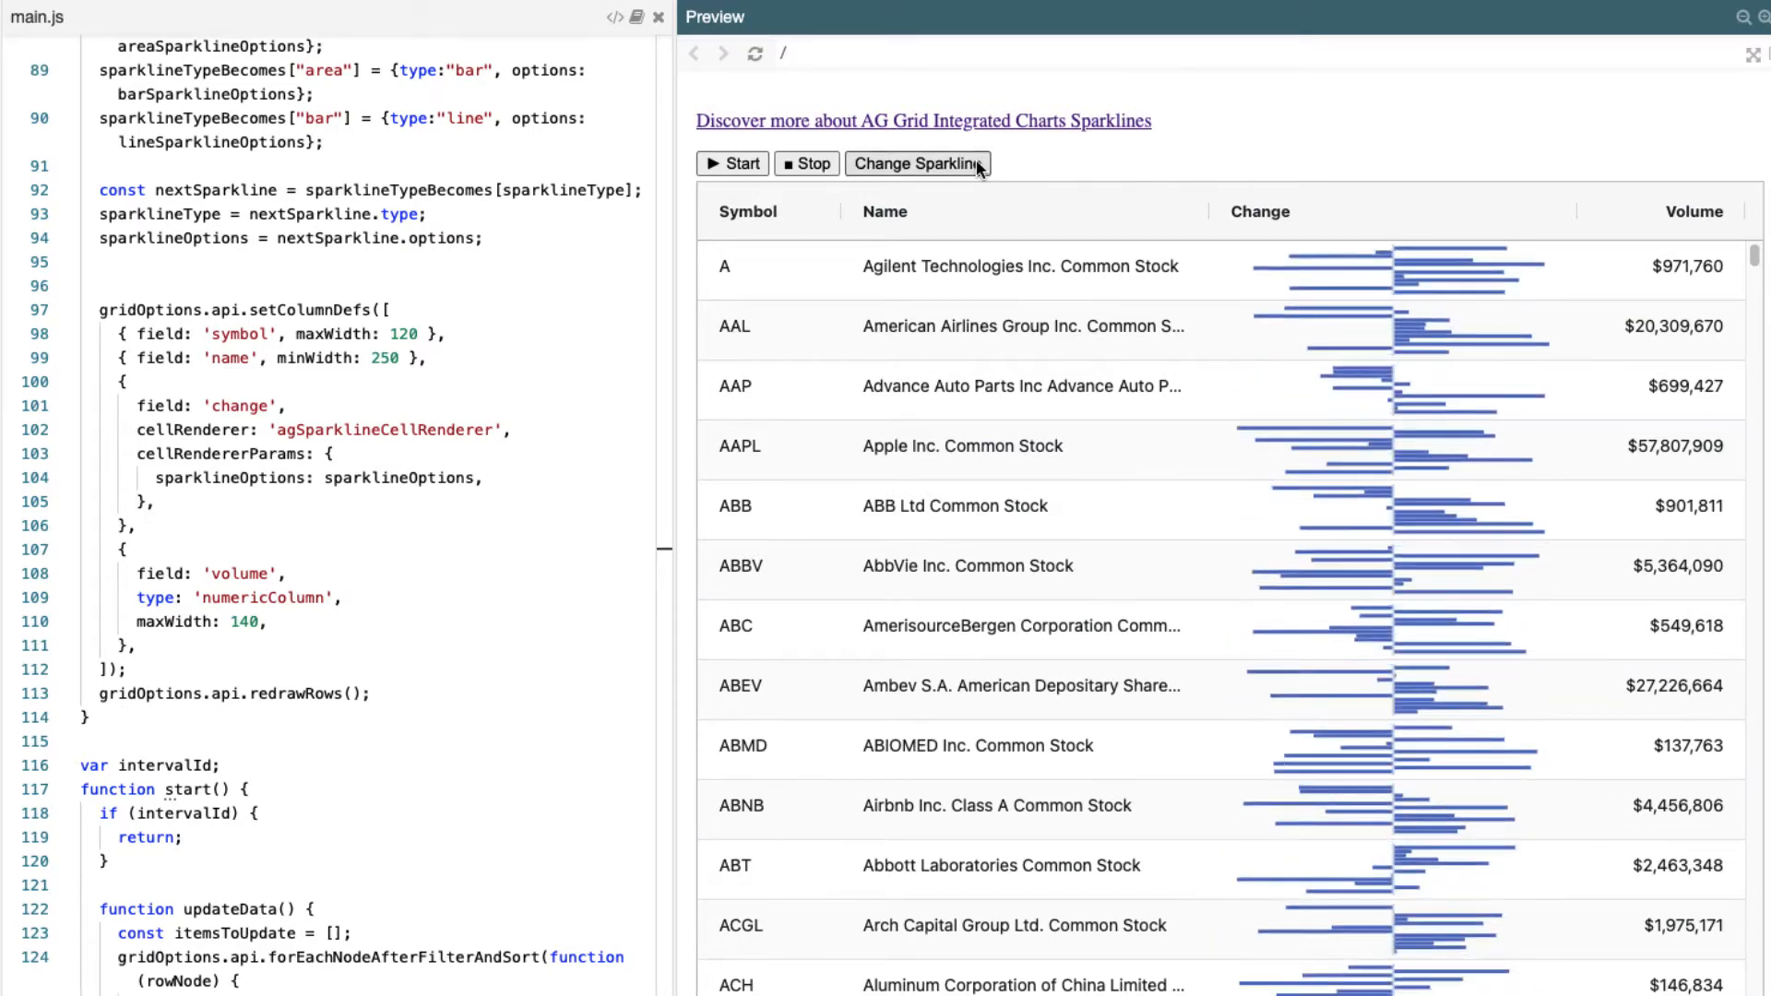
click(916, 164)
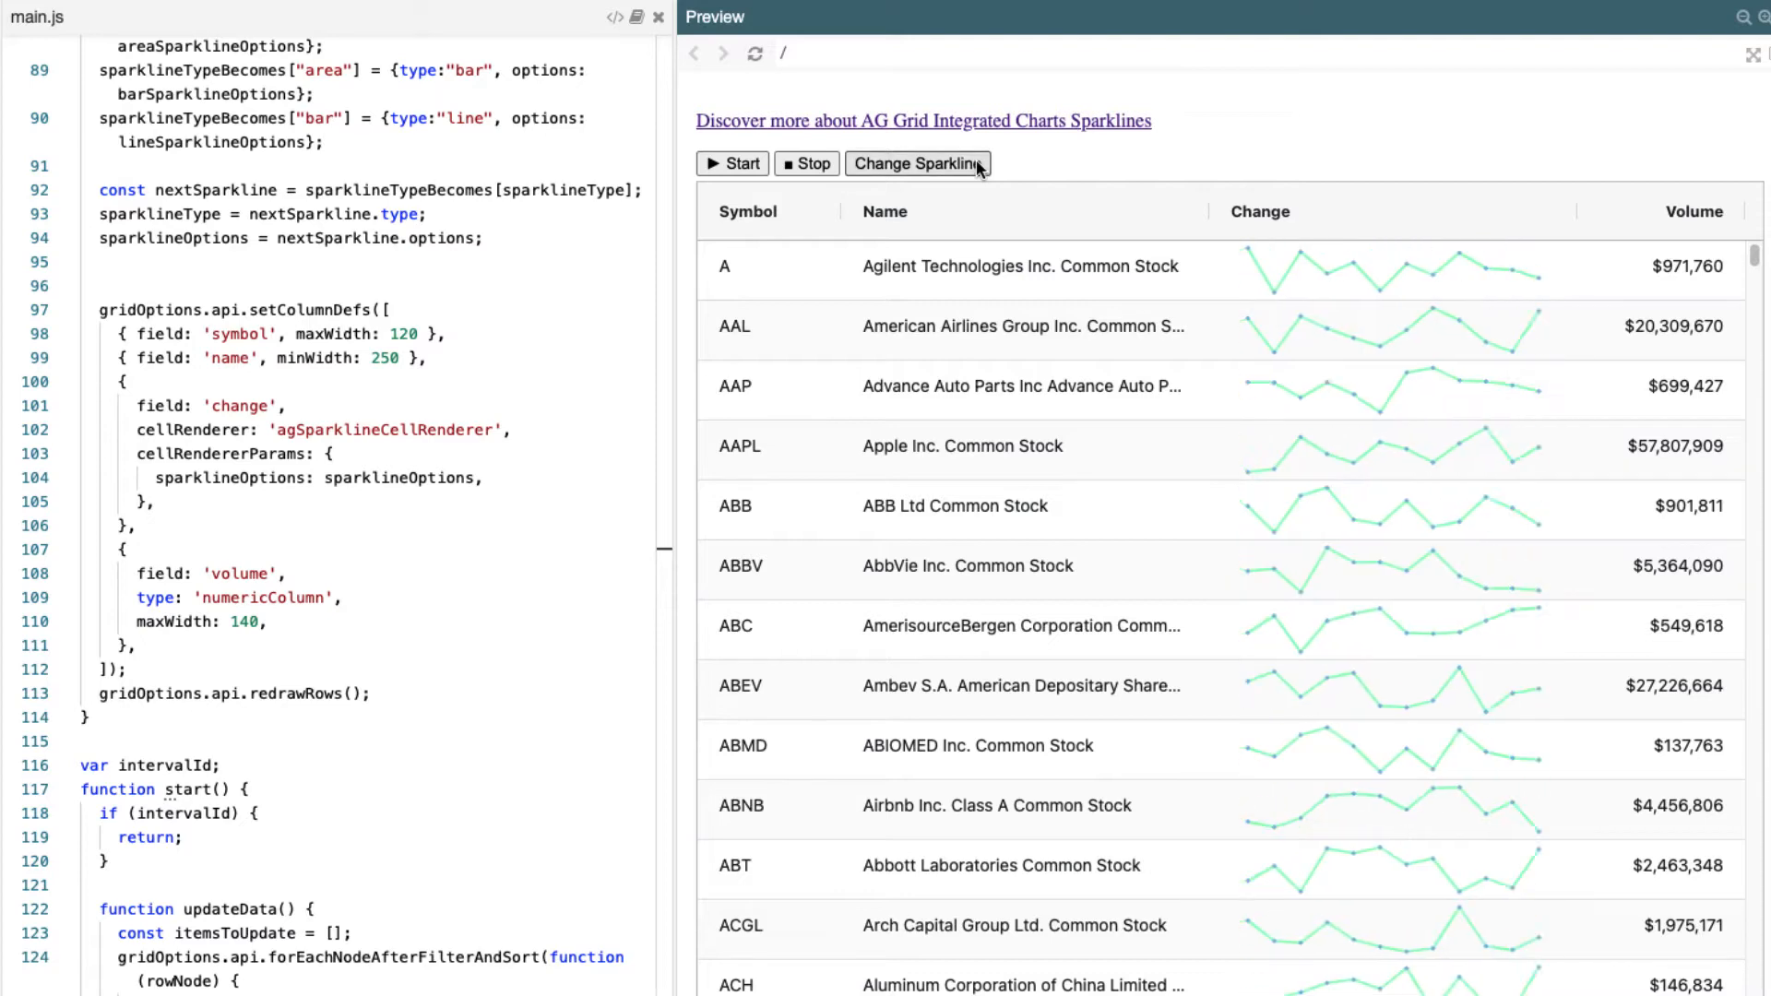
click(917, 164)
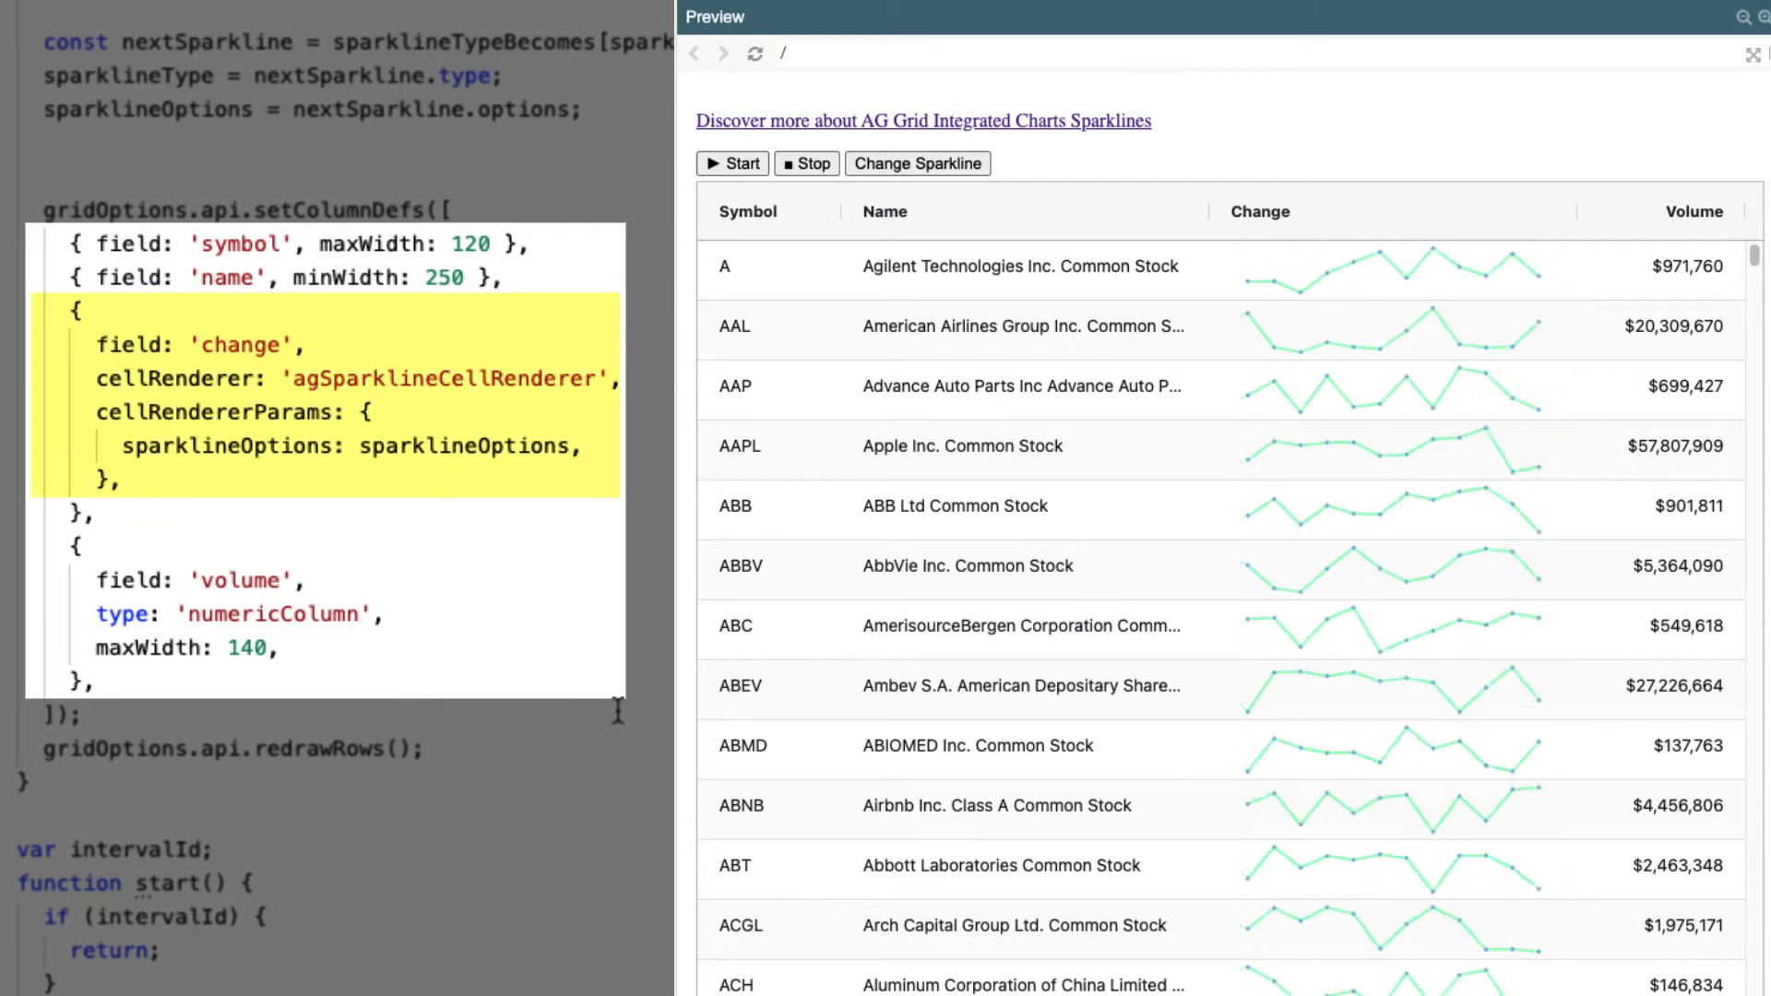
click(917, 162)
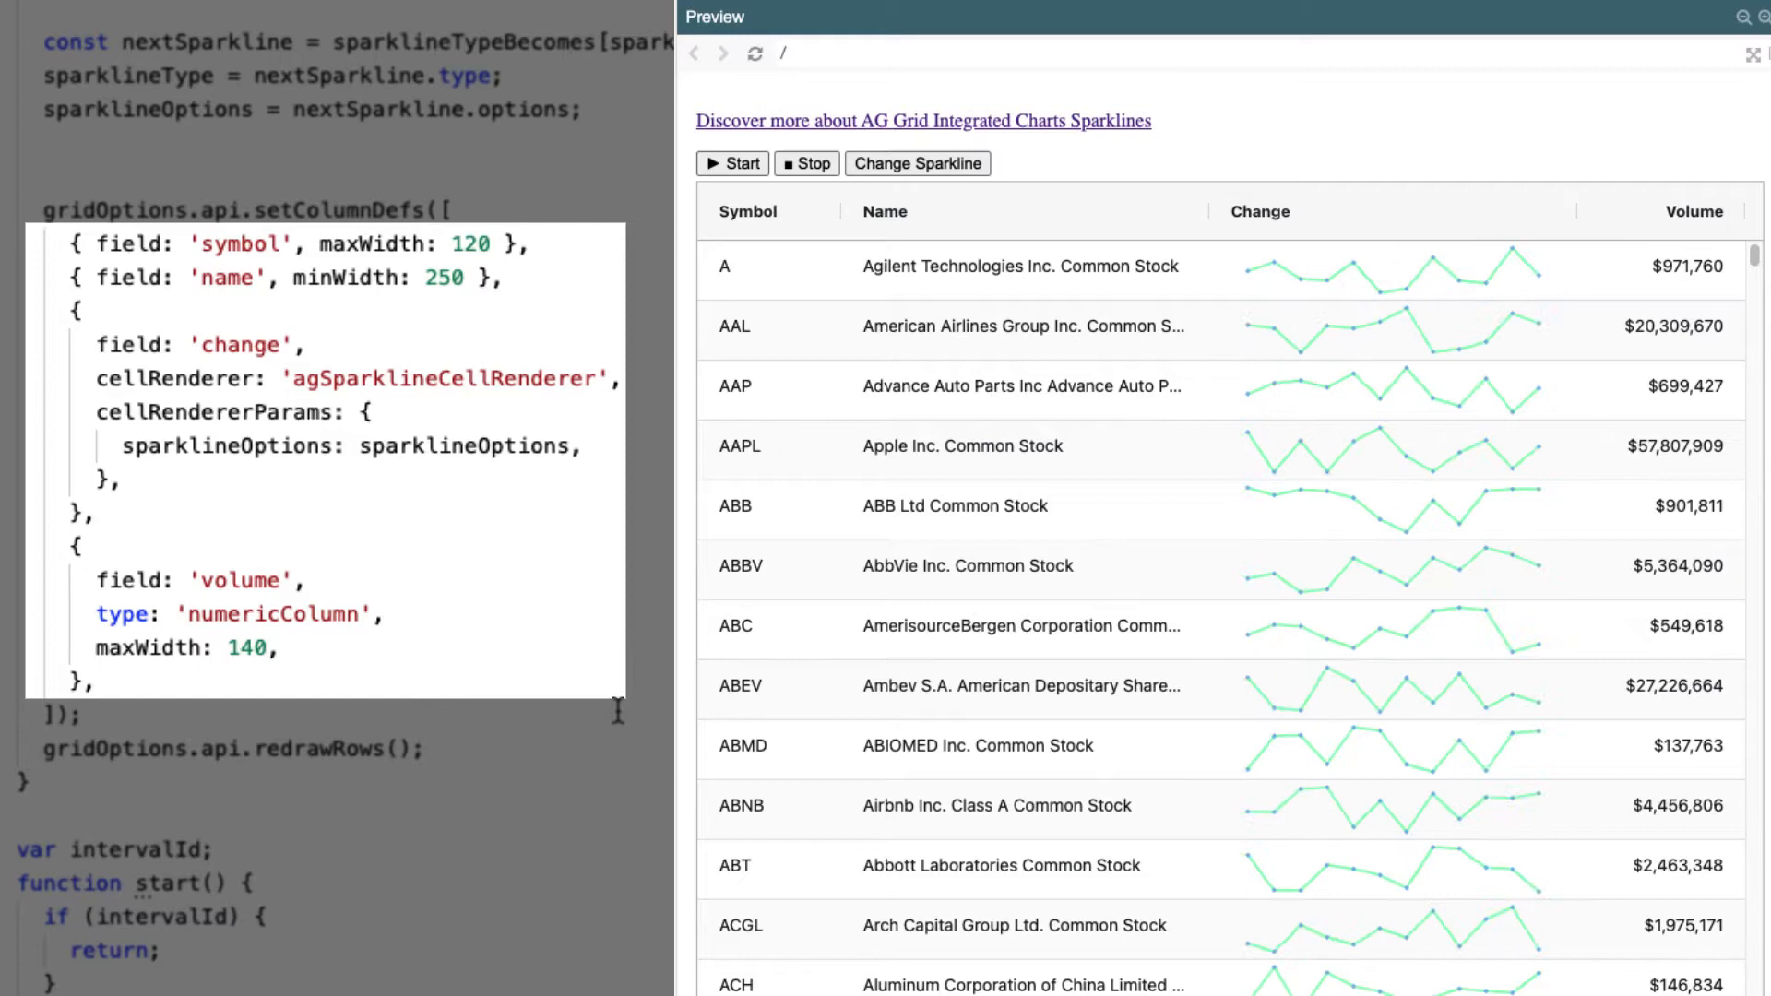
Step: Scroll main.js to the stock records' change arrays and switch the Change column to bar sparklines
scroll(down, 3)
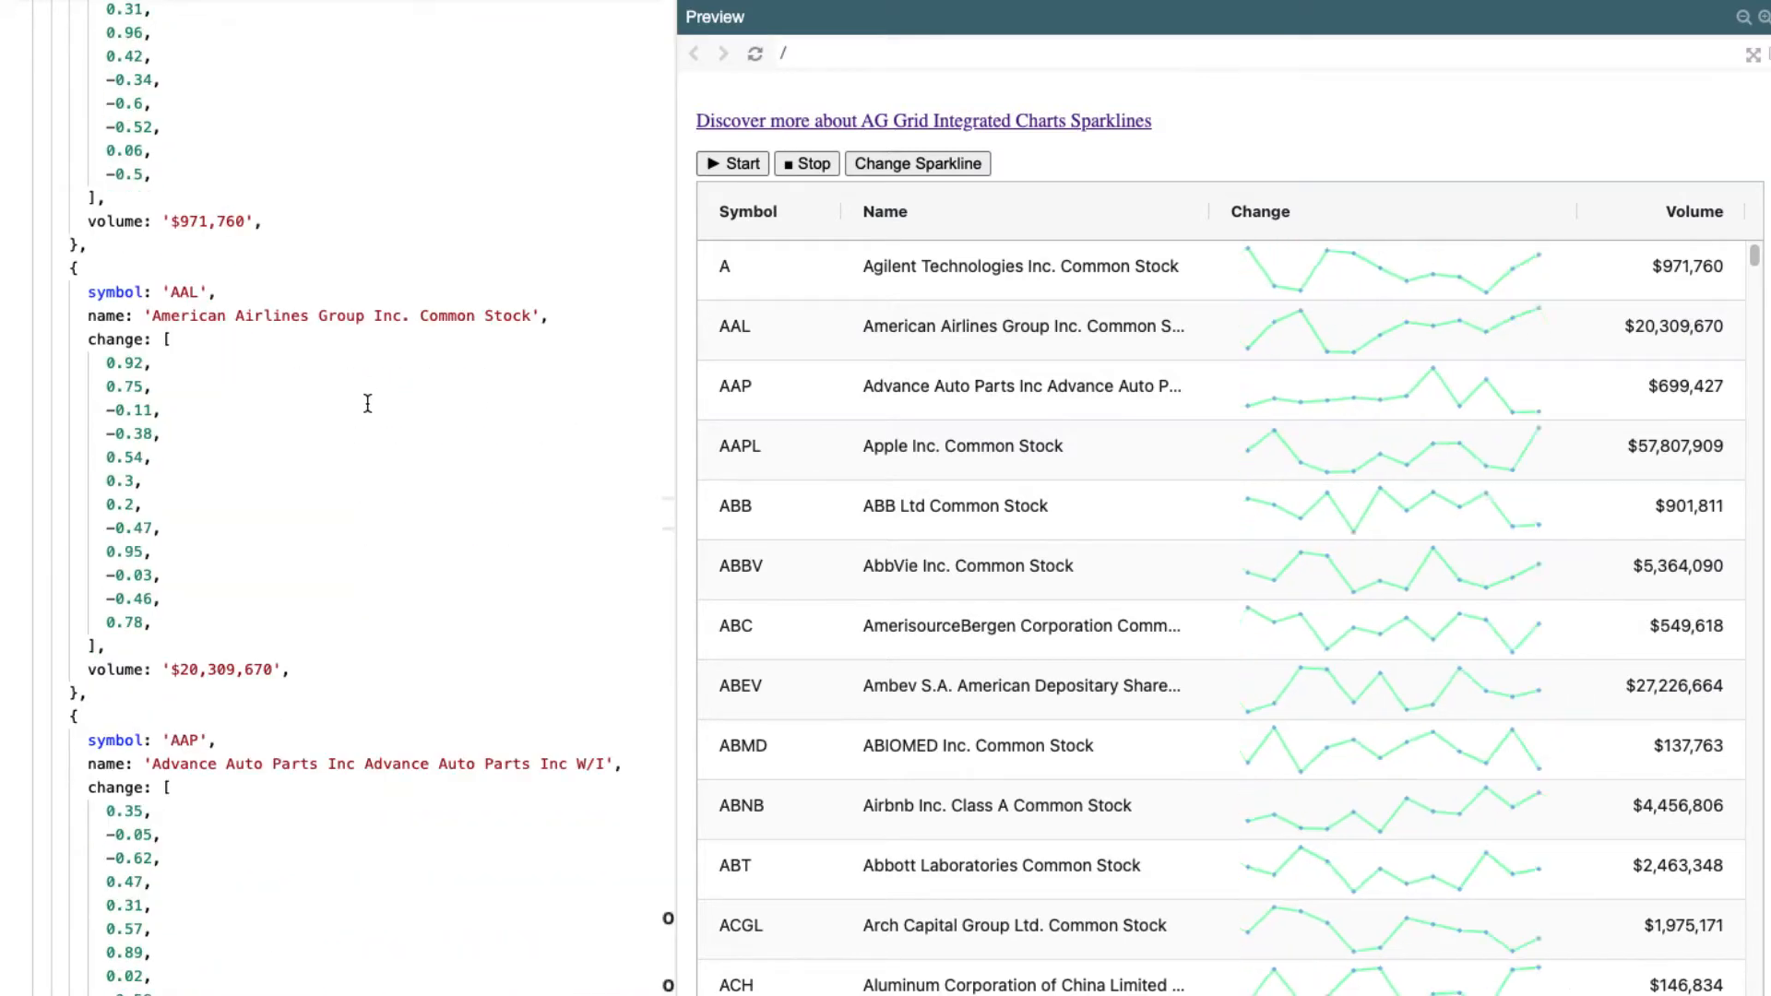
scroll(down, 3)
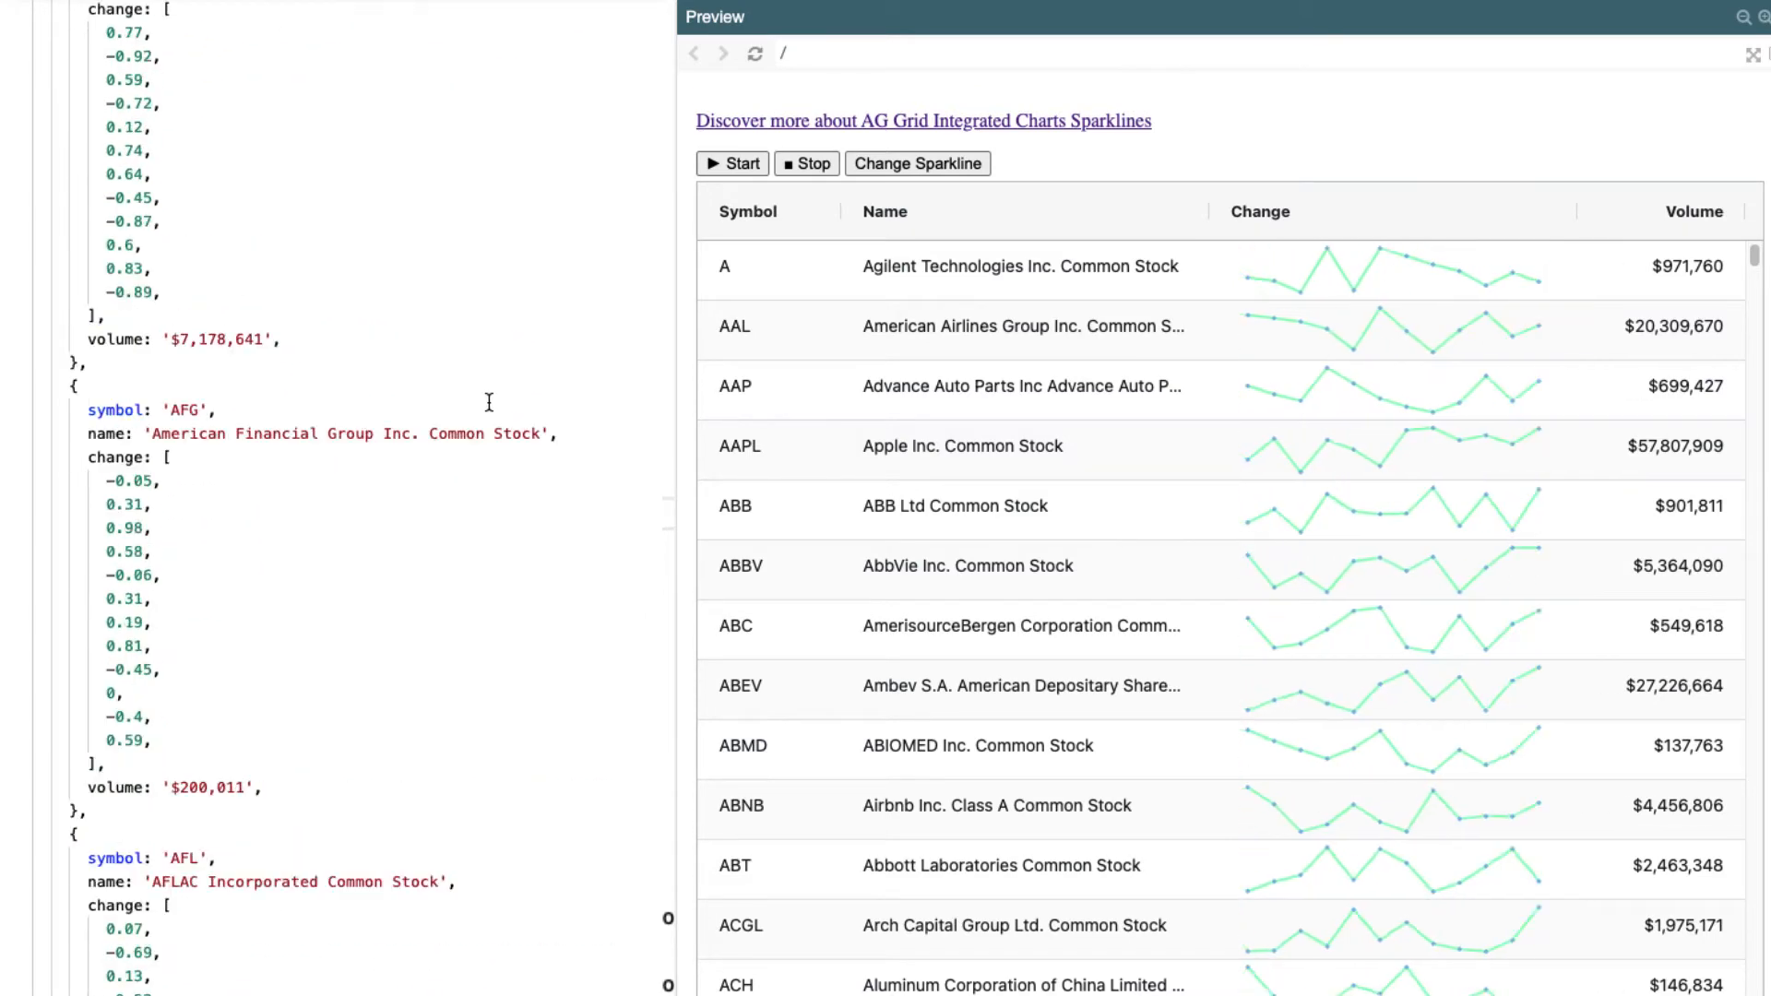
click(917, 162)
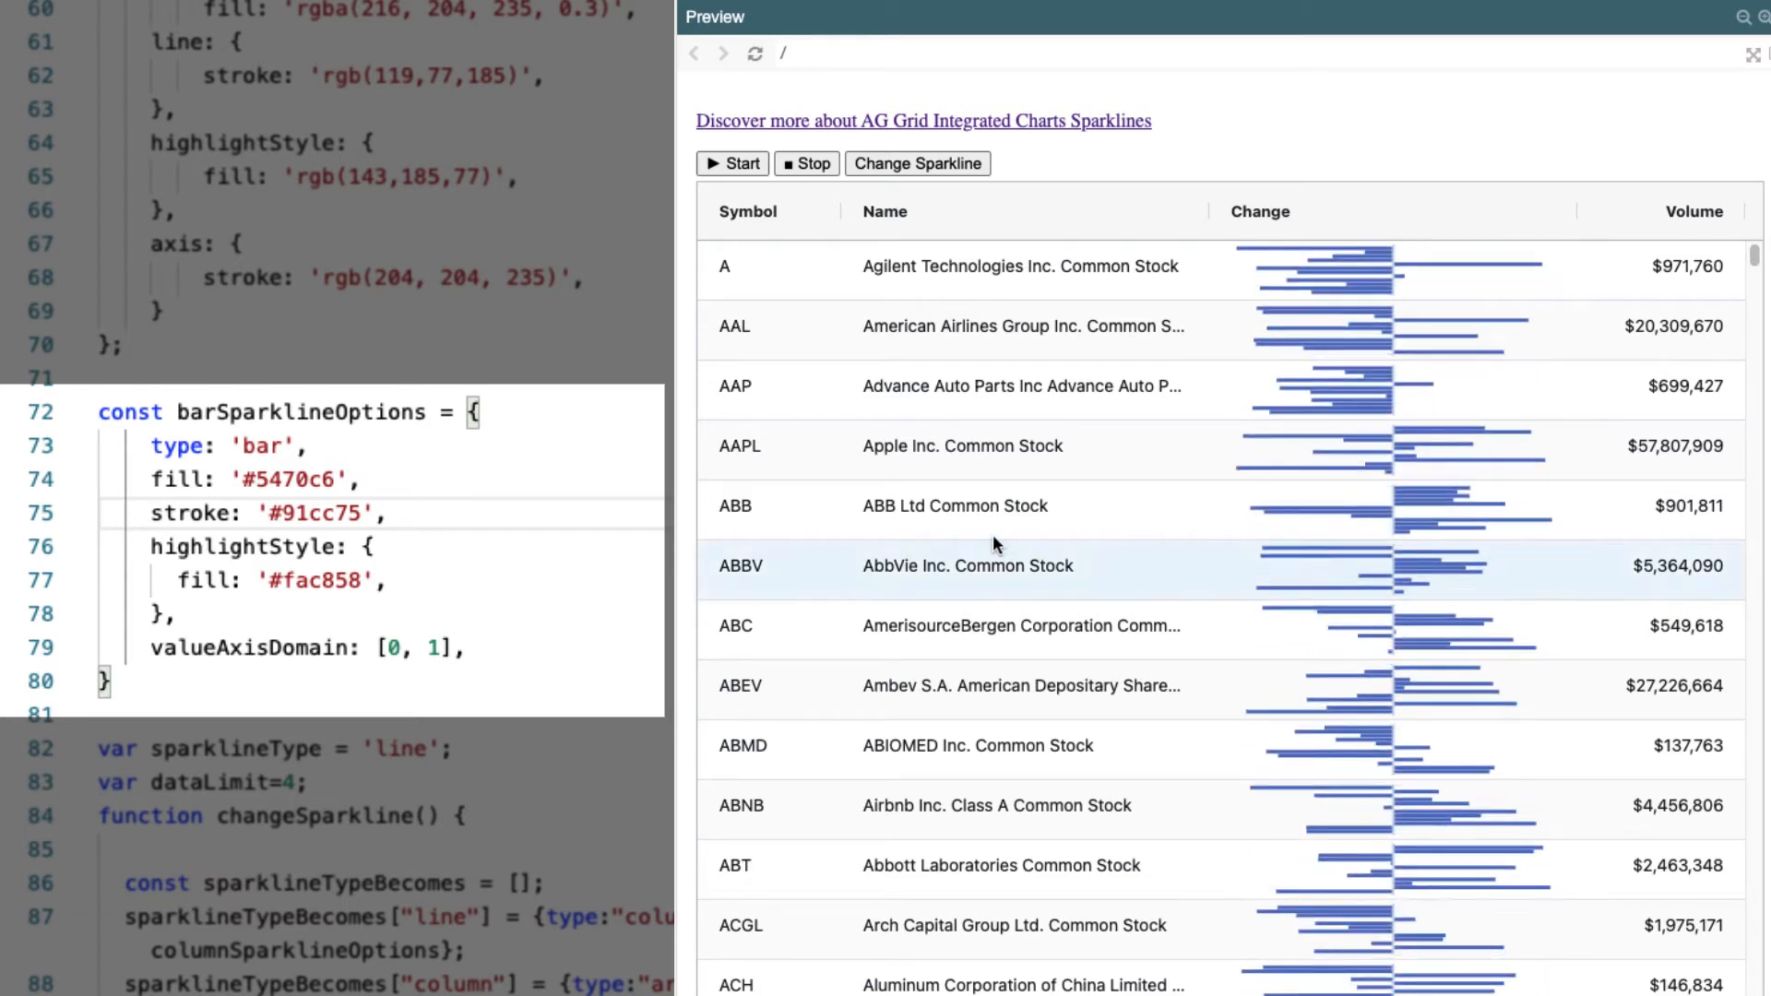
mouse_move(1412, 278)
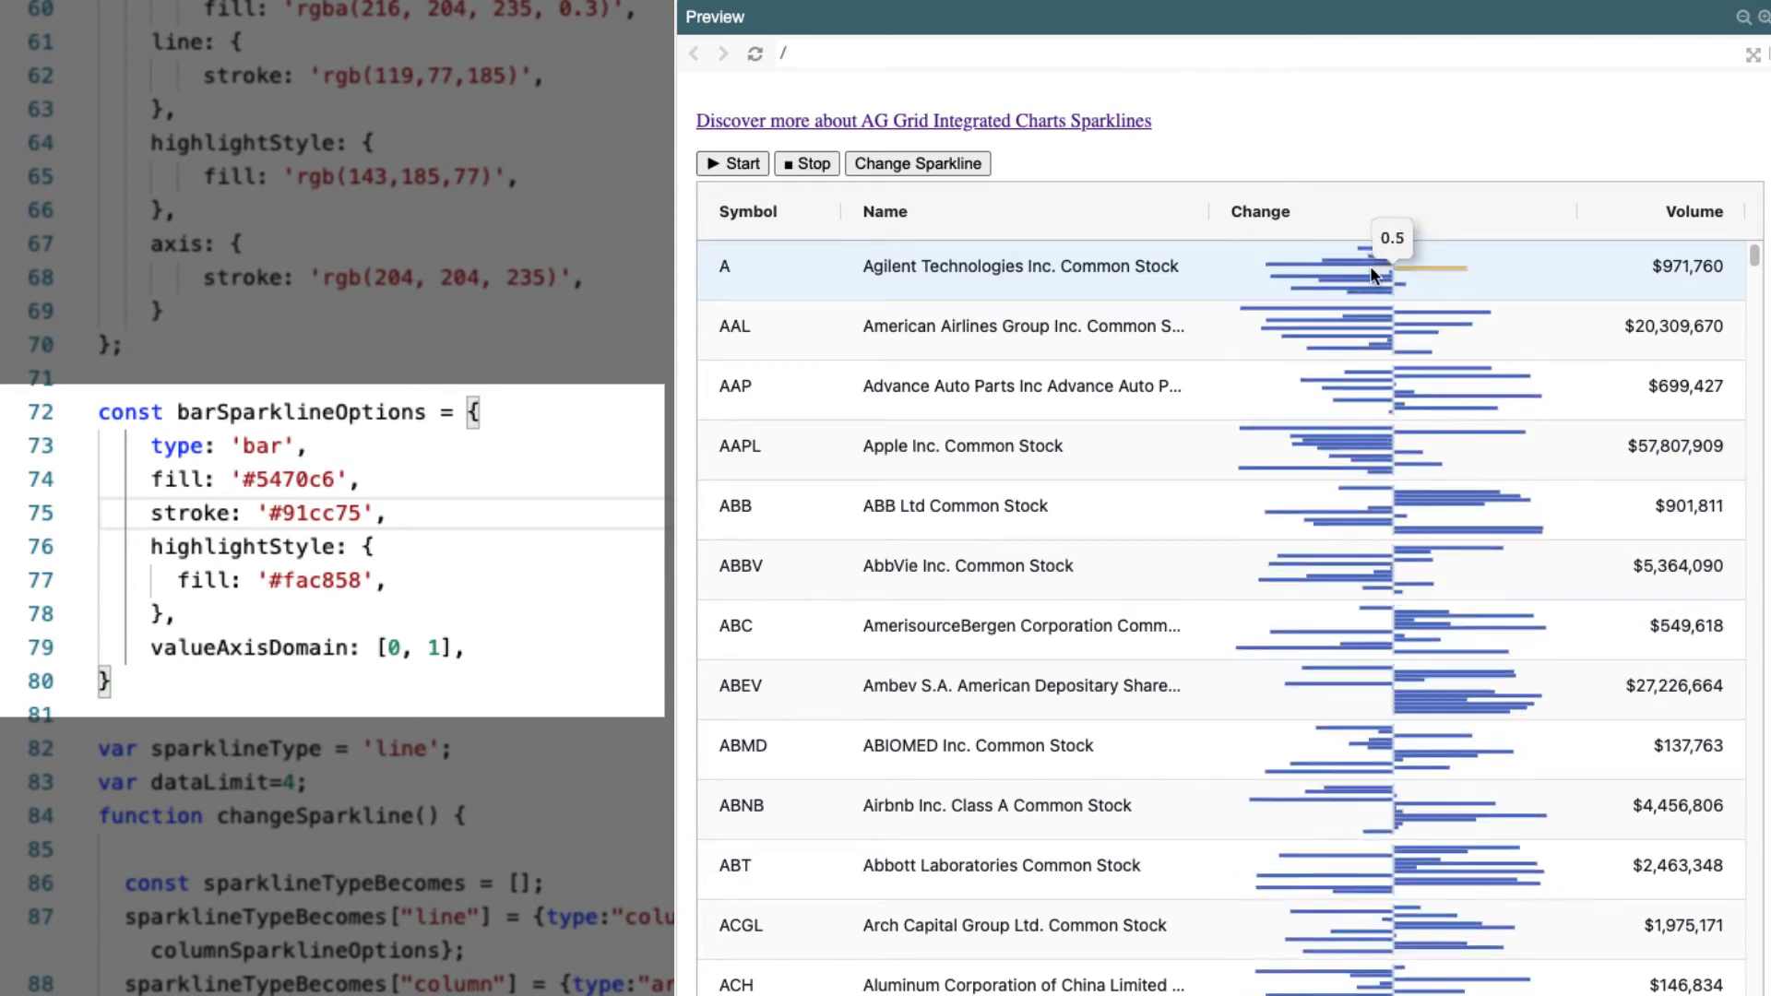
Step: Cycle the Change column through column and area sparklines back to green line sparklines
click(917, 162)
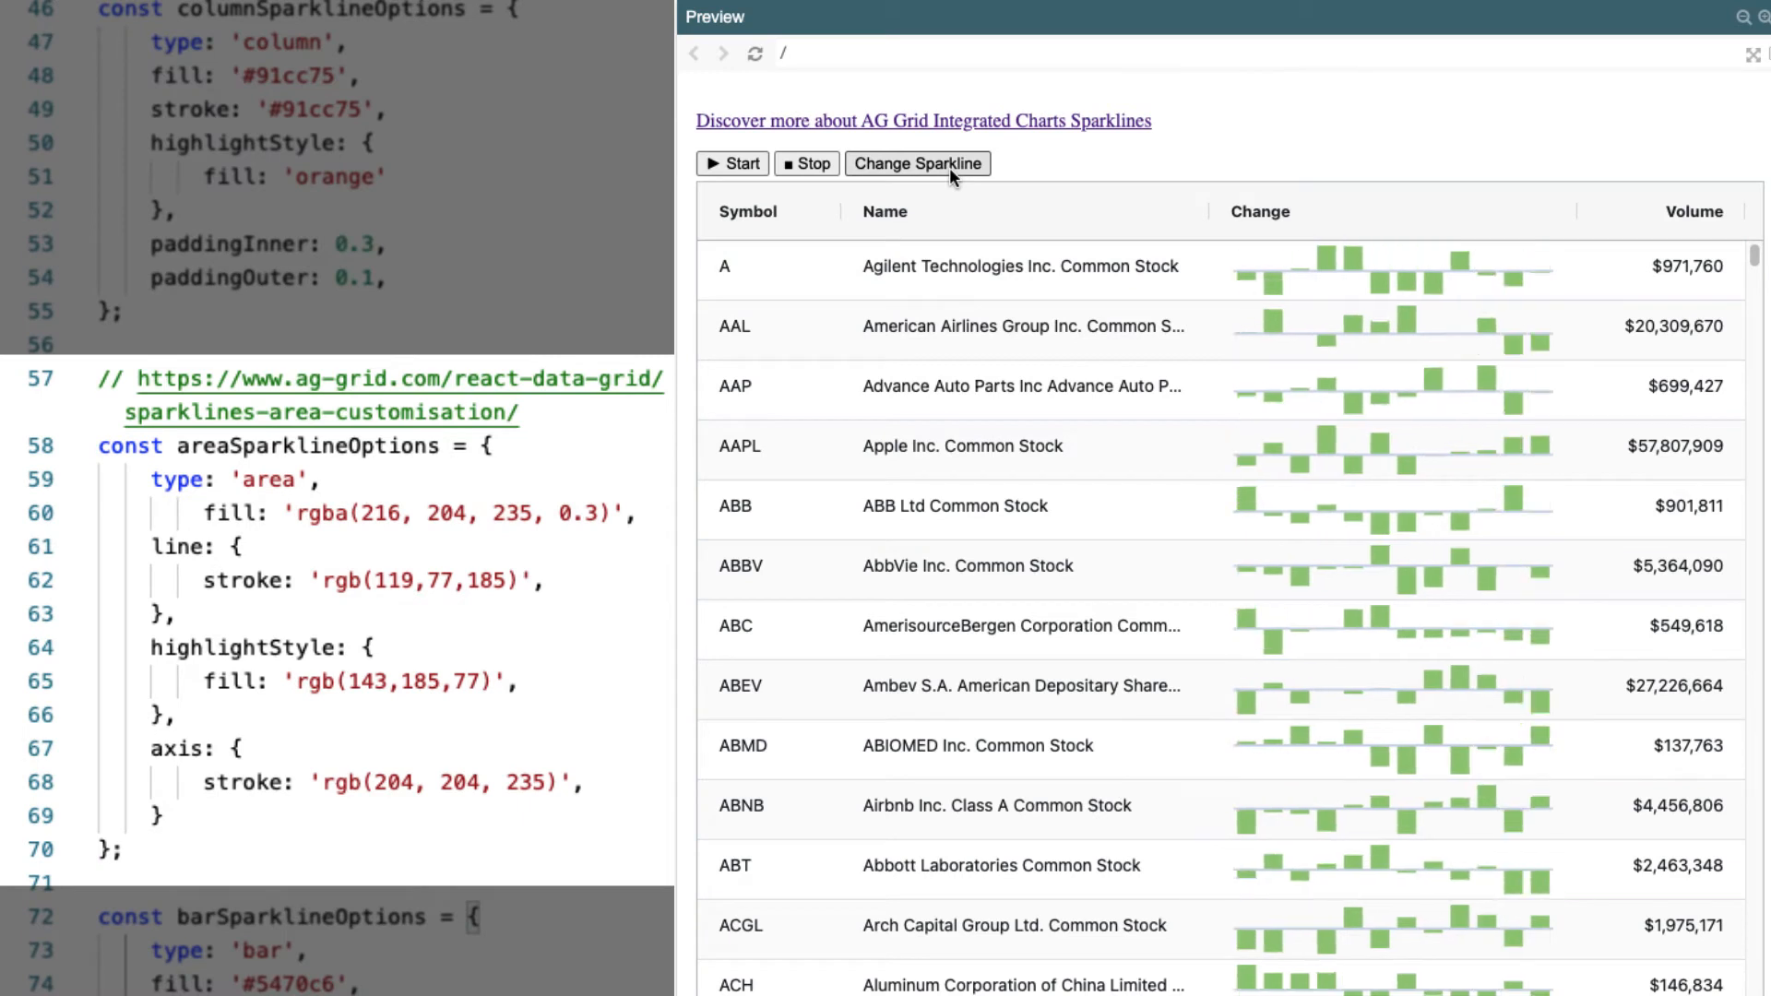
click(917, 164)
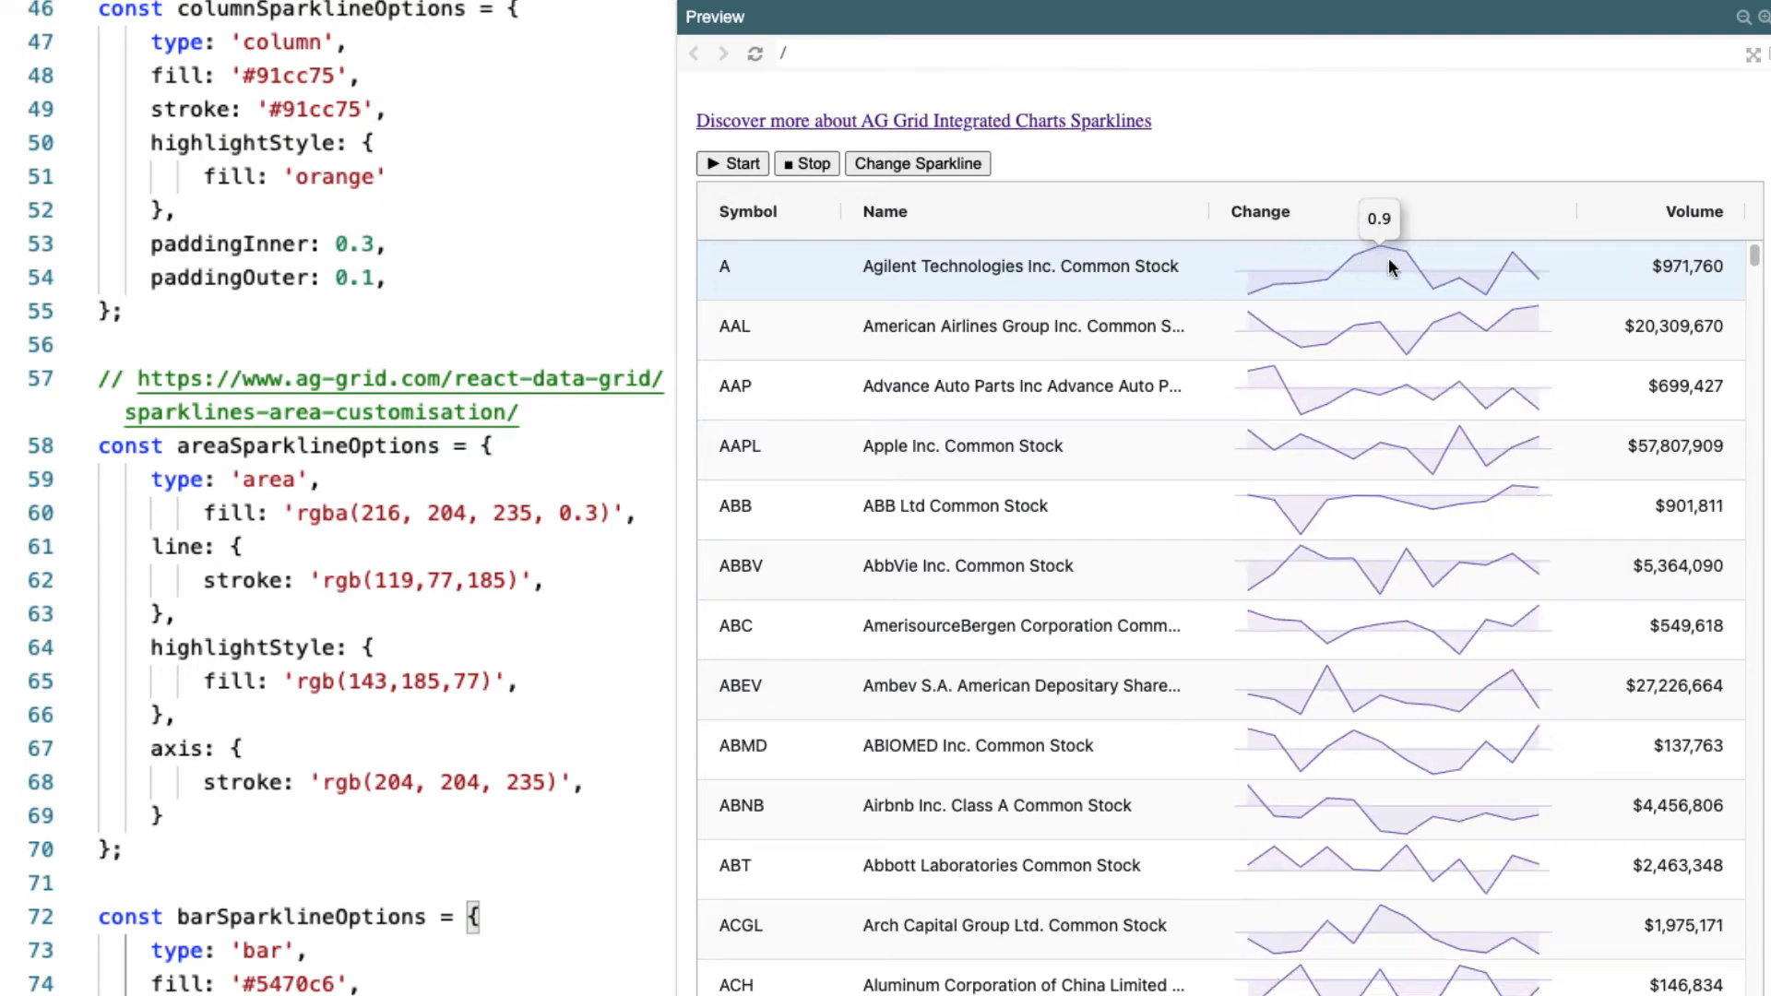
click(917, 162)
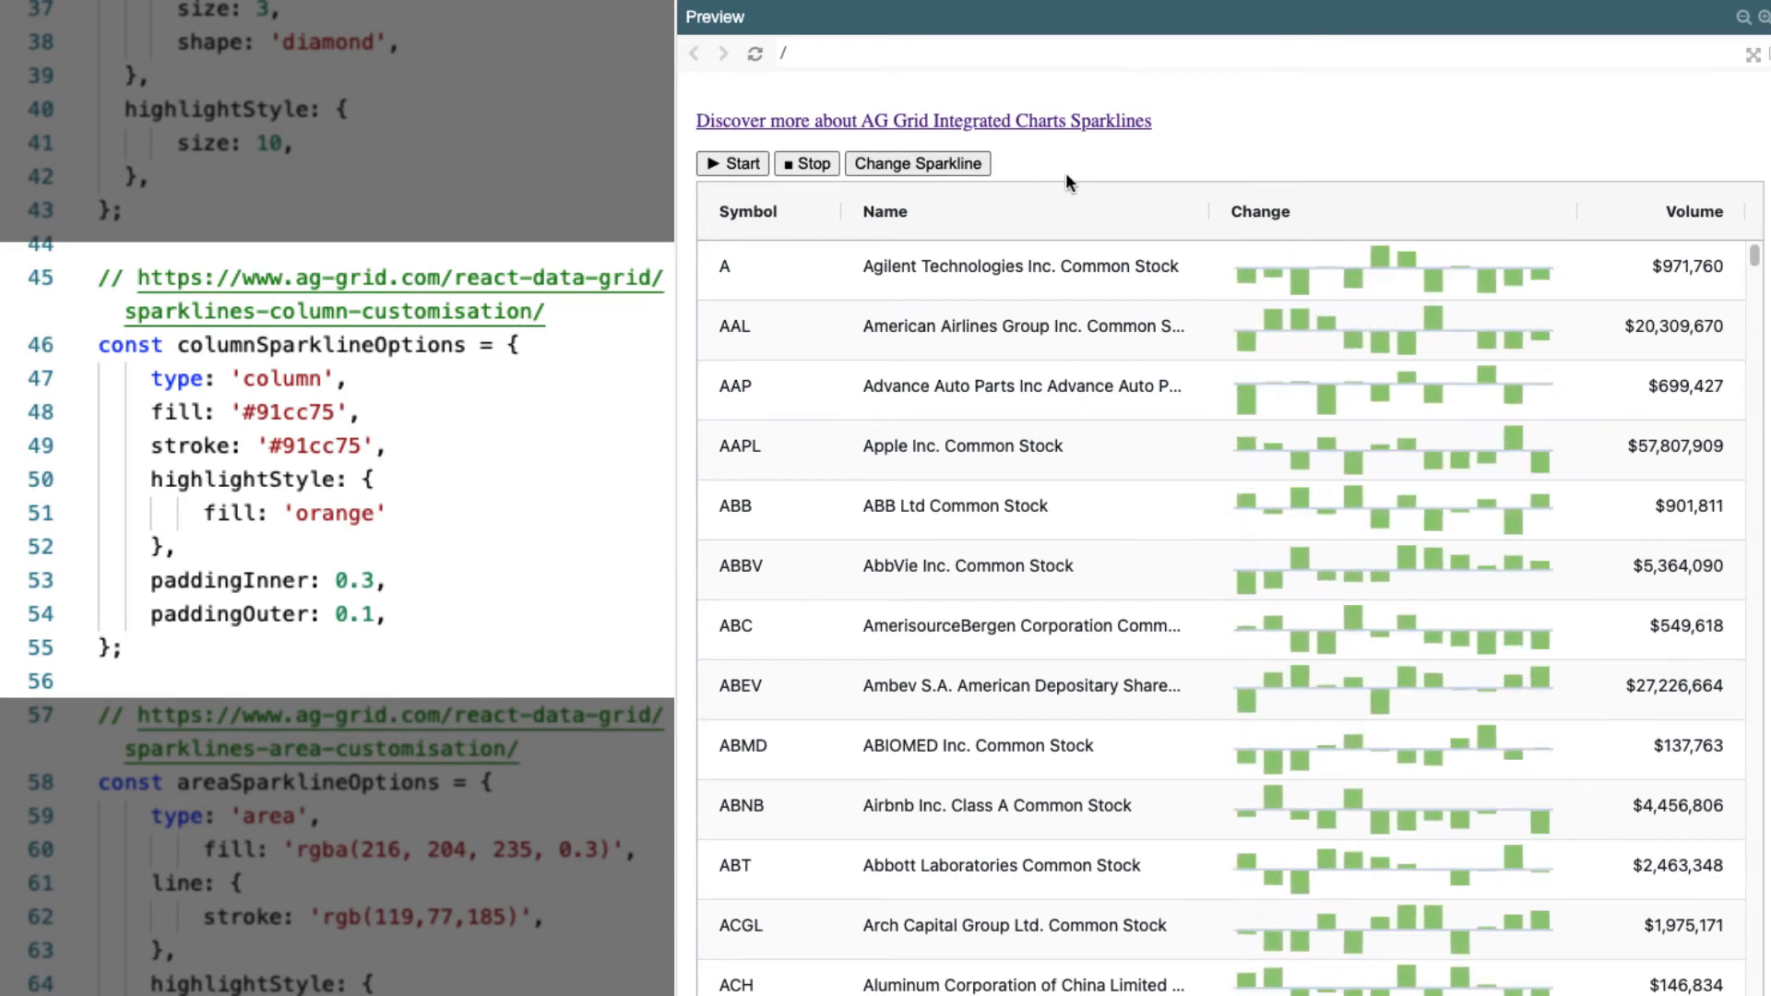
click(917, 163)
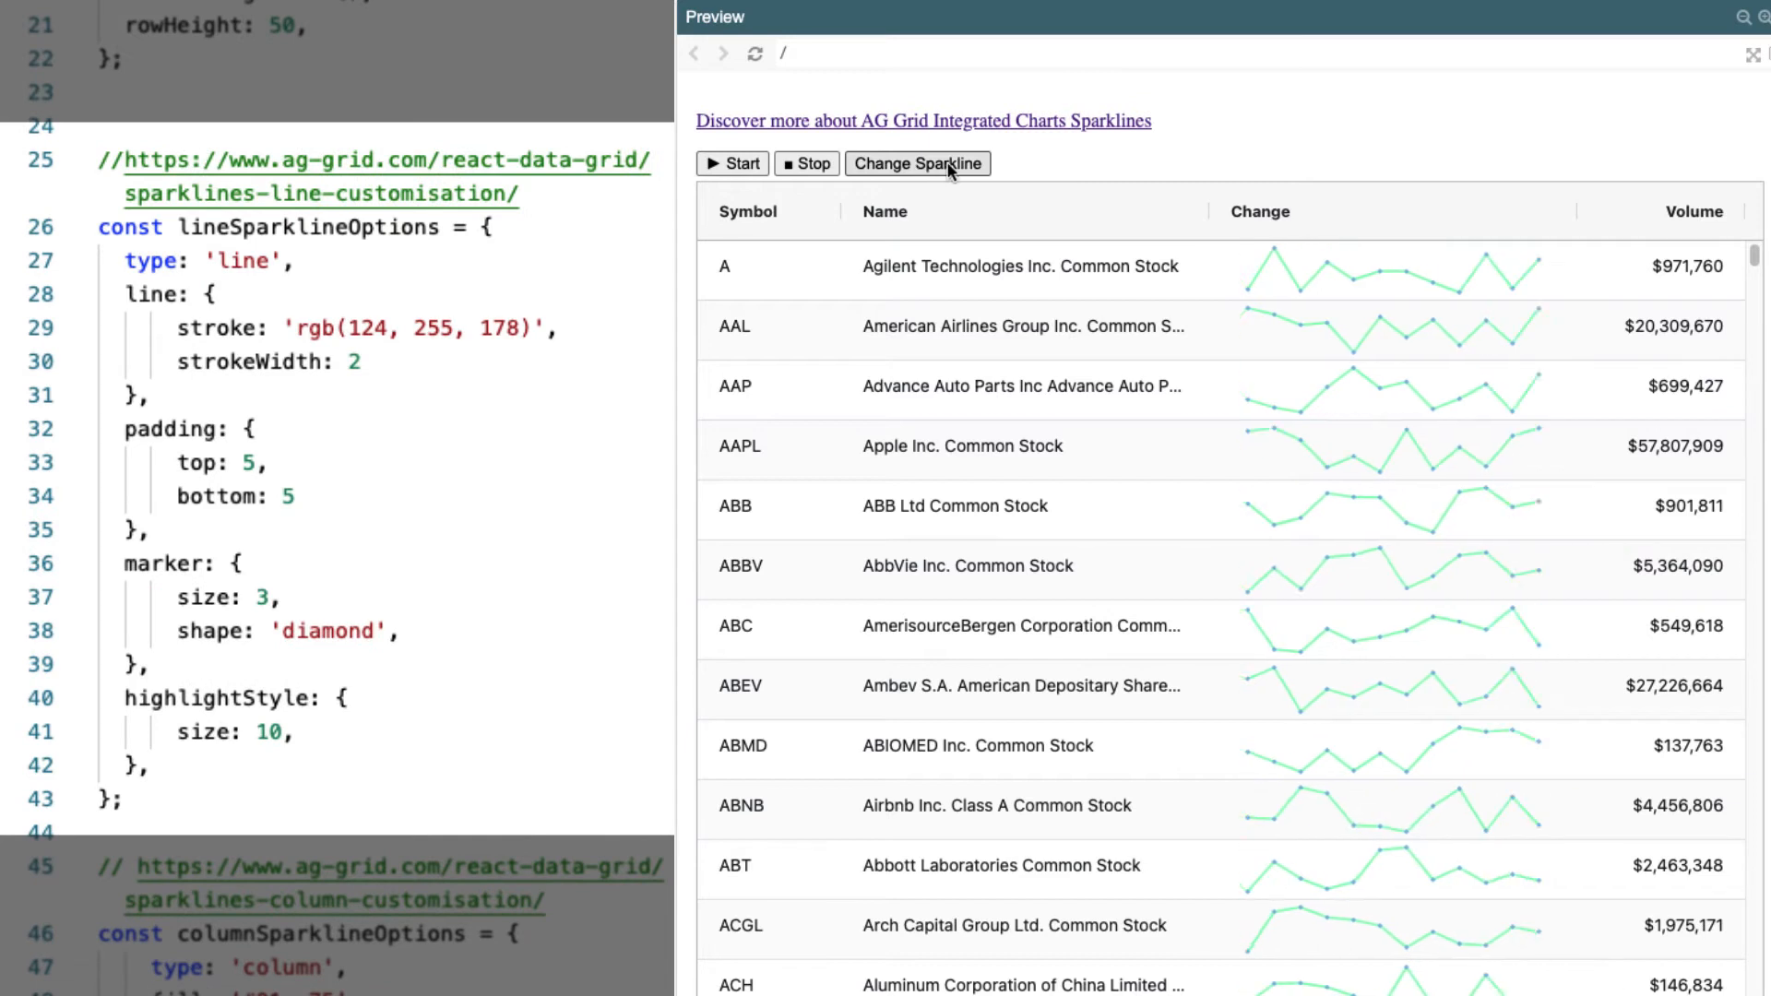
Step: Switch the Change column from green line sparklines to green column sparklines
click(917, 164)
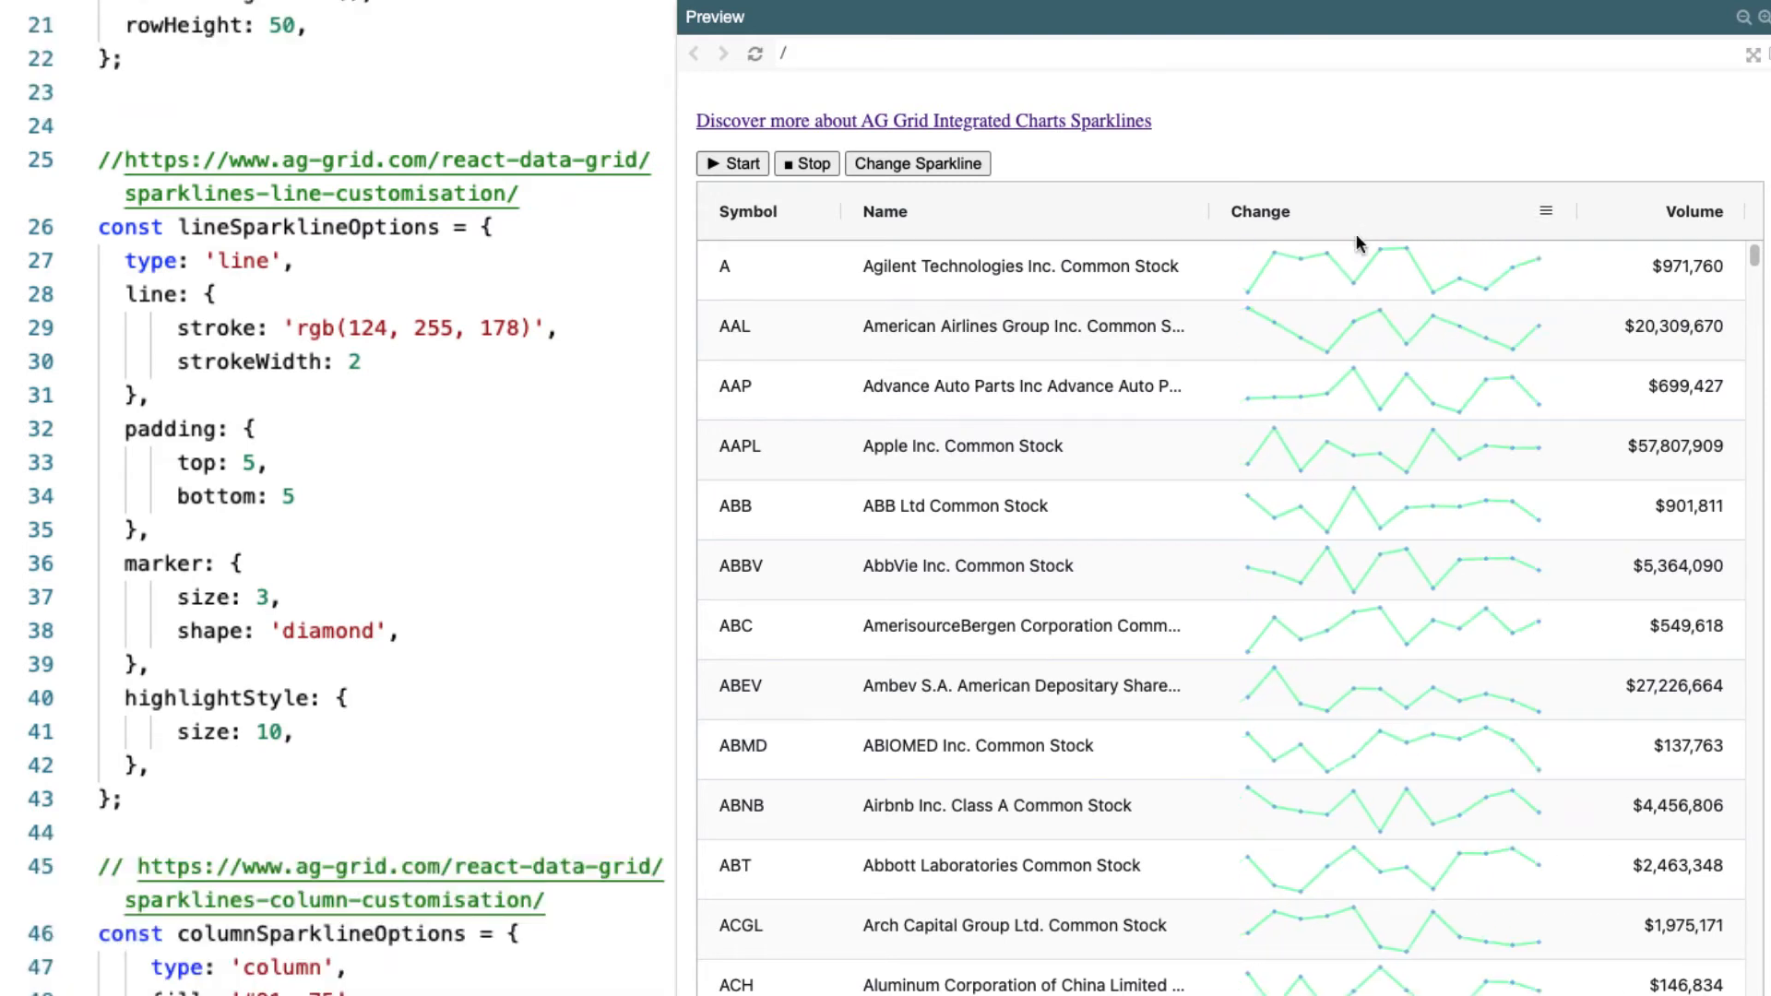
mouse_move(1400, 271)
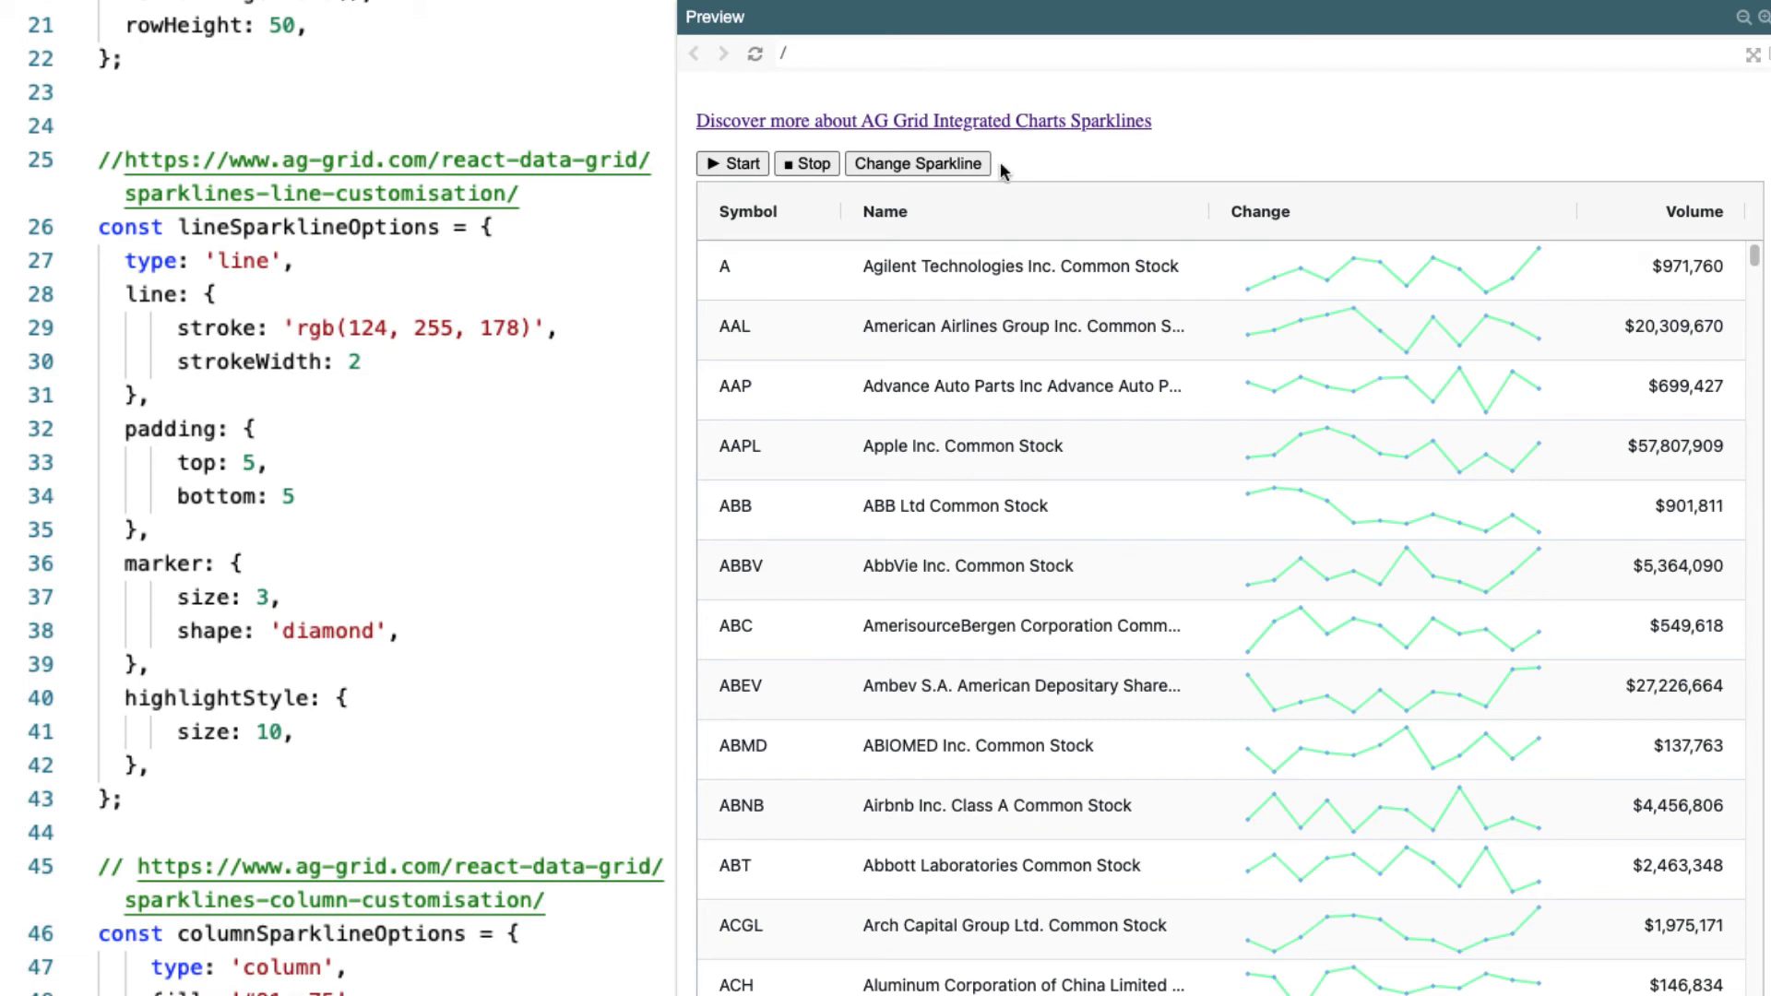
click(918, 162)
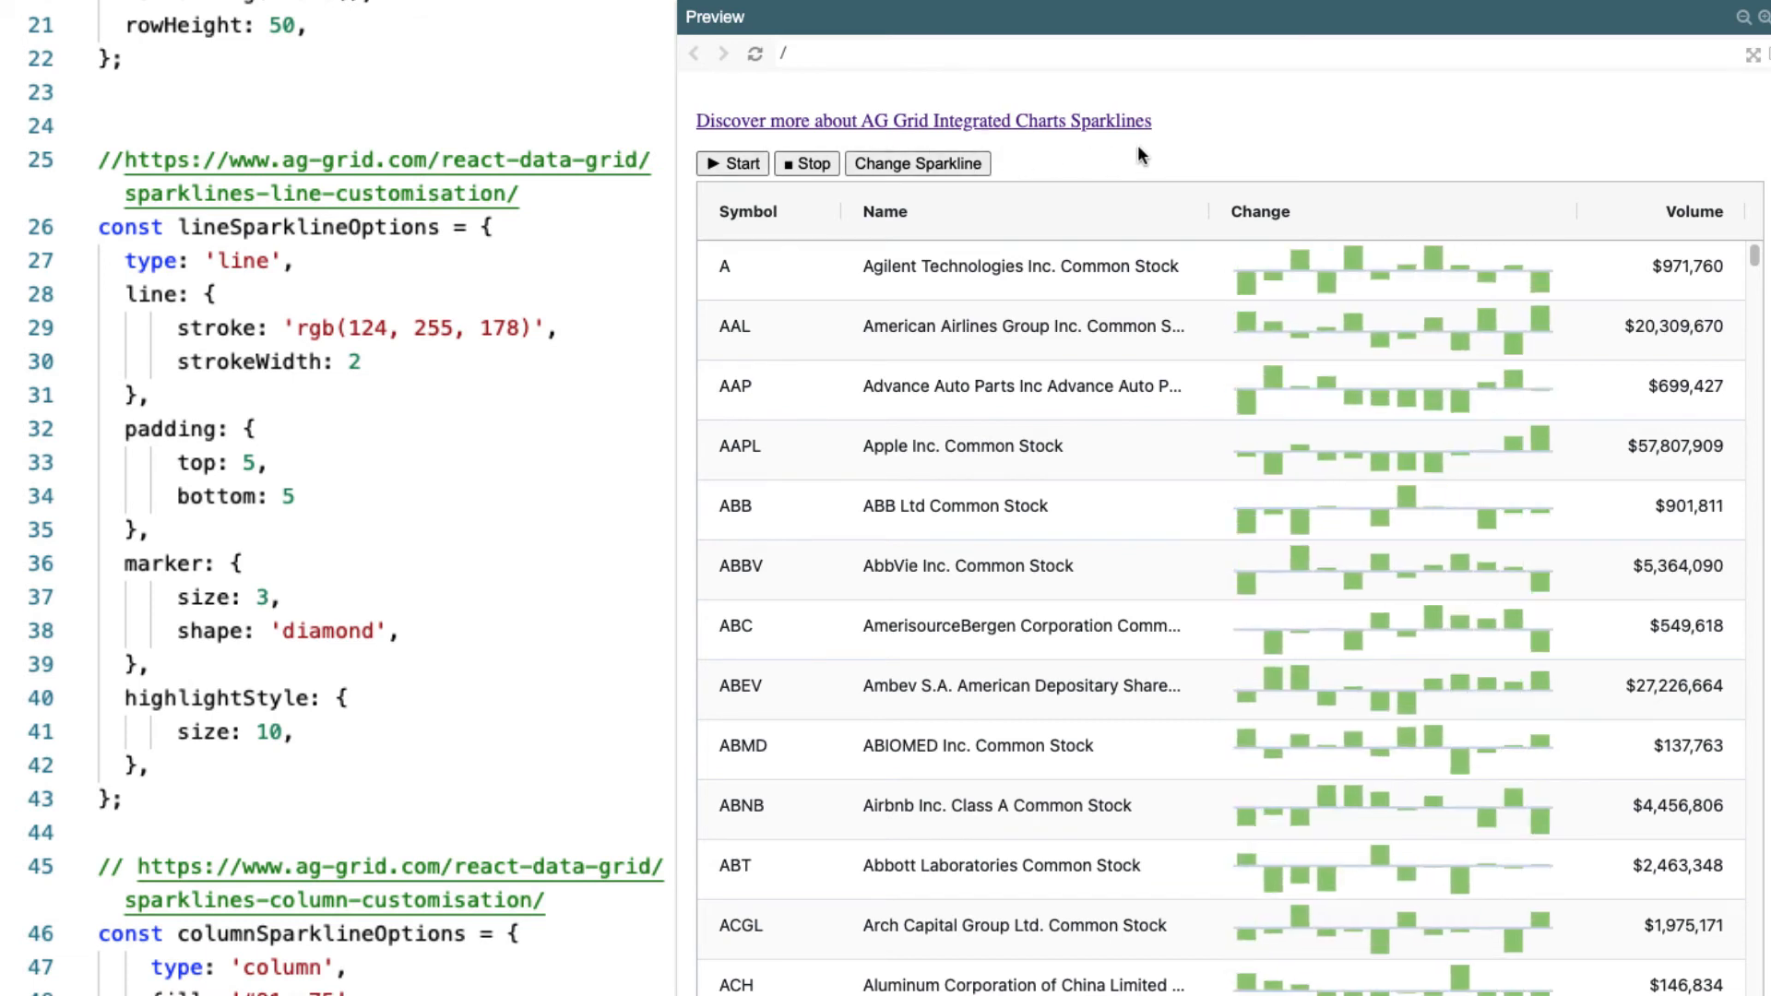